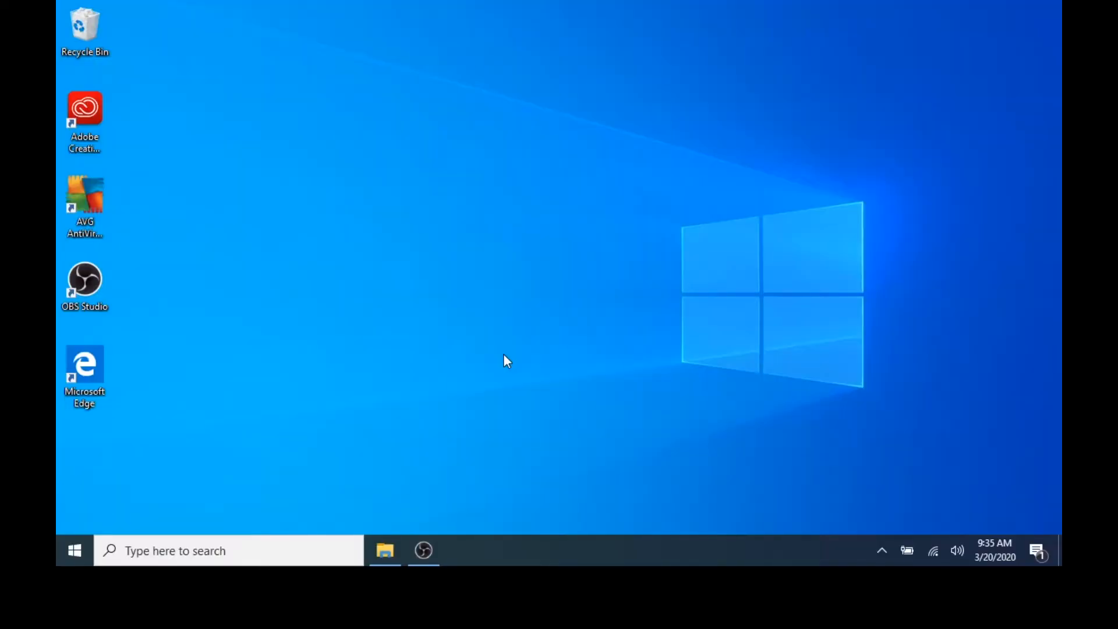
pyautogui.moveTo(512, 360)
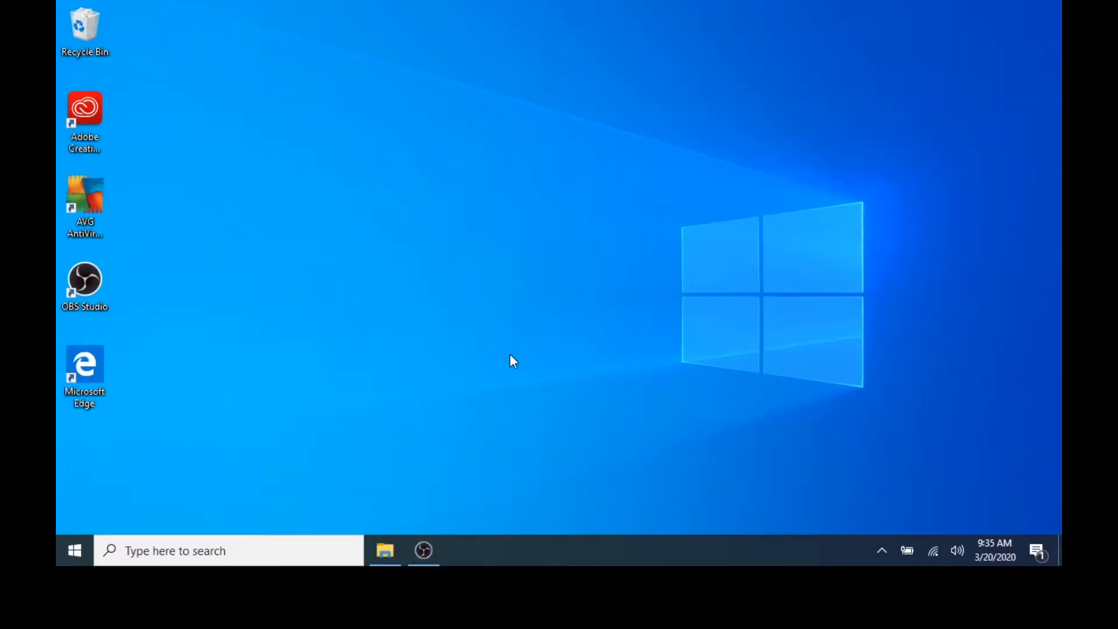
# Launch Microsoft Edge from its desktop shortcut.
pyautogui.click(84, 367)
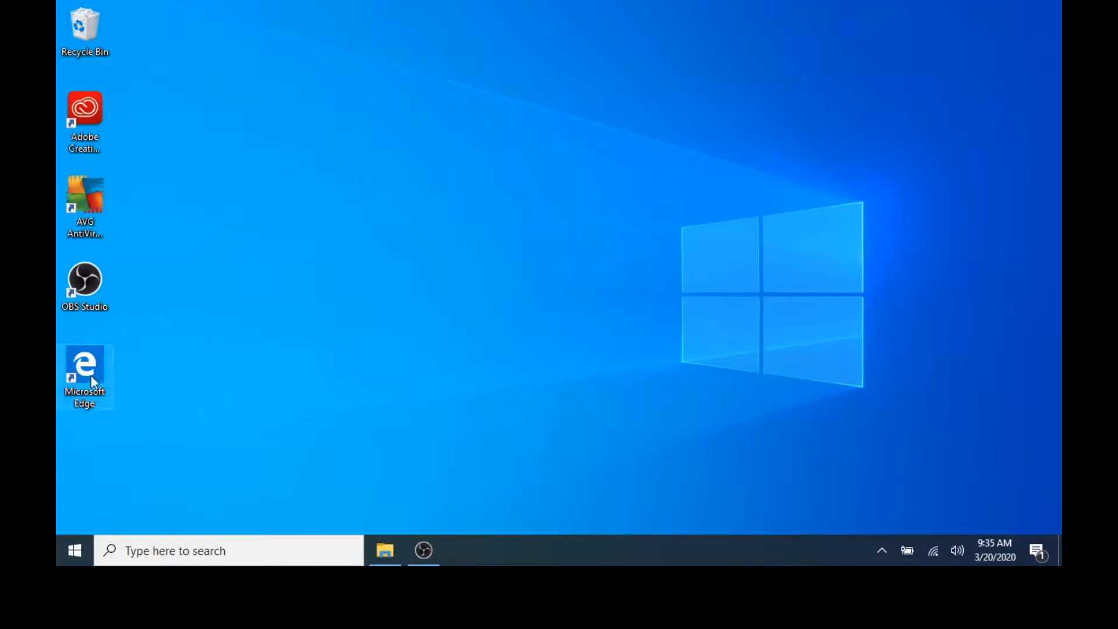
pyautogui.doubleClick(84, 364)
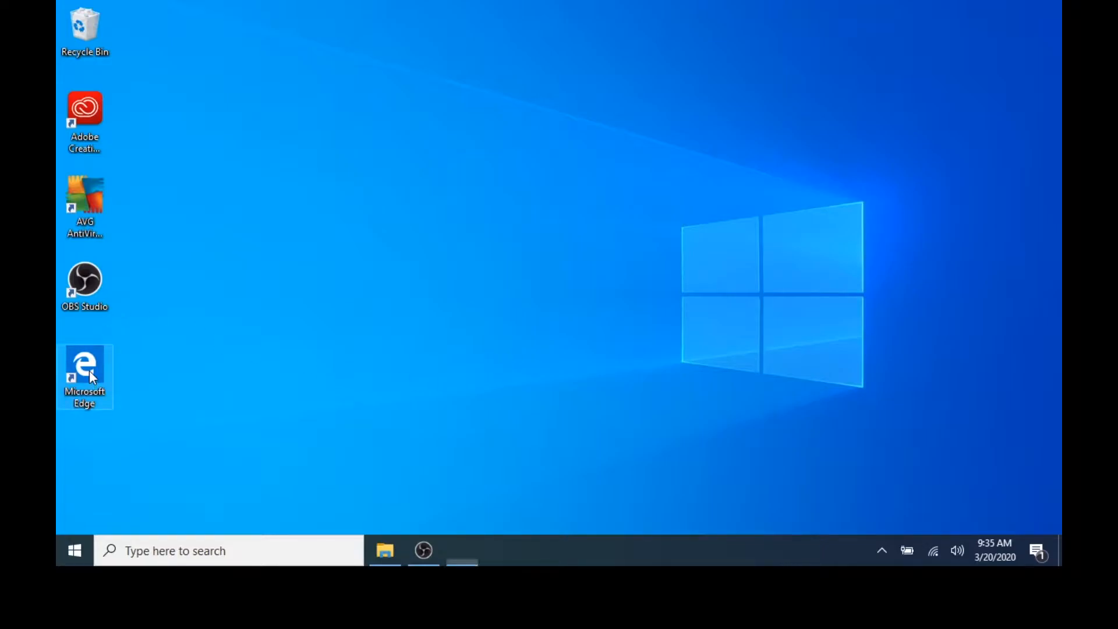
pyautogui.doubleClick(84, 367)
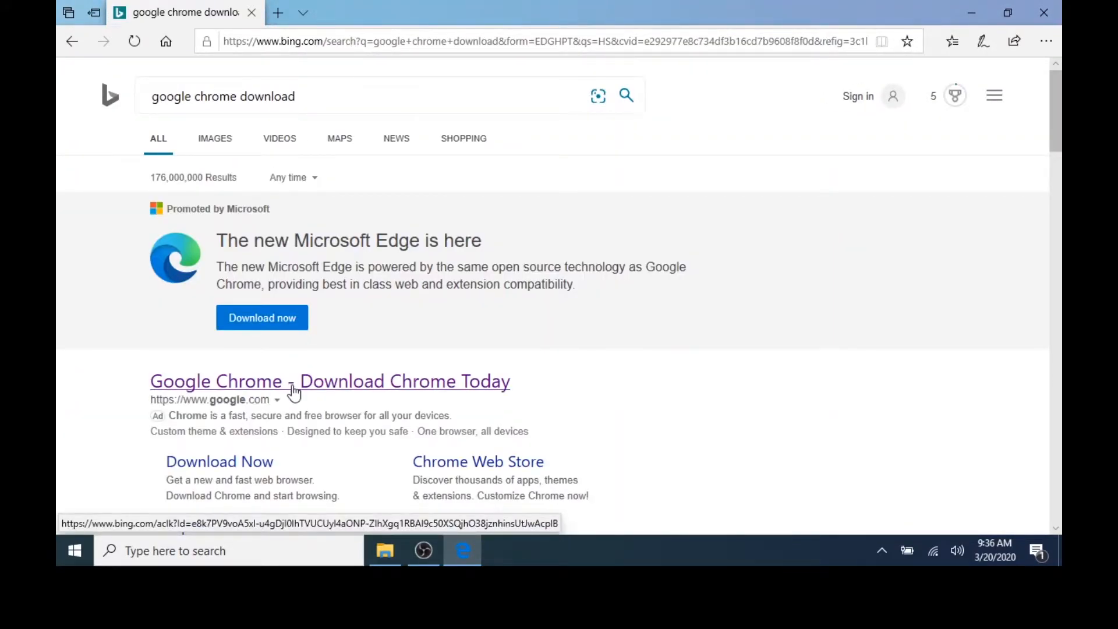
# Open the 'Google Chrome - Download Chrome Today' result from the Bing search.
pyautogui.click(330, 381)
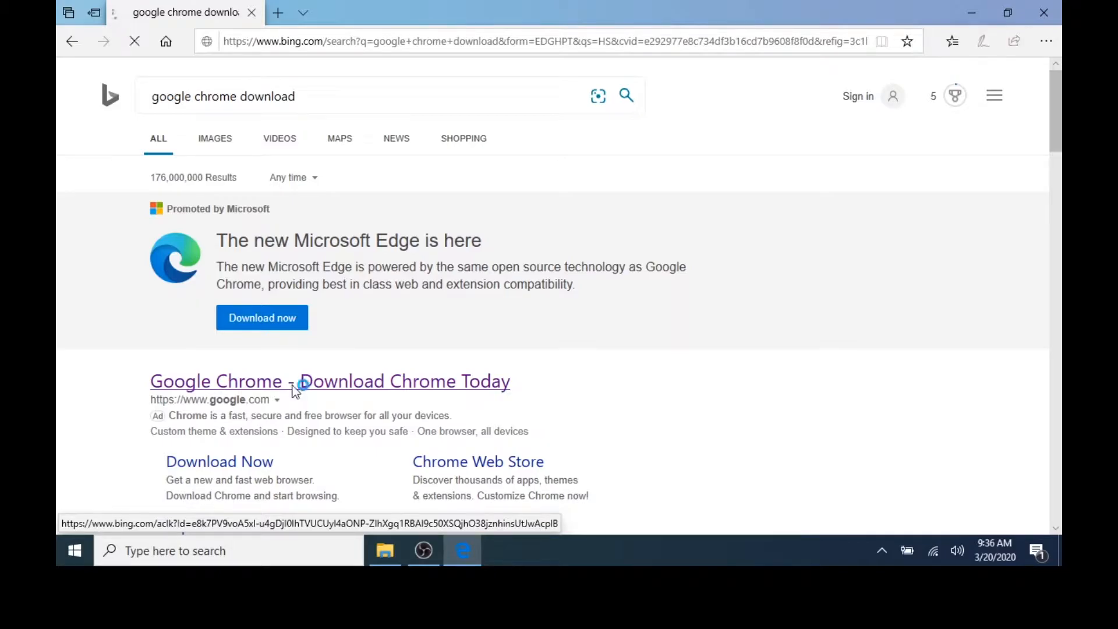
pyautogui.click(217, 381)
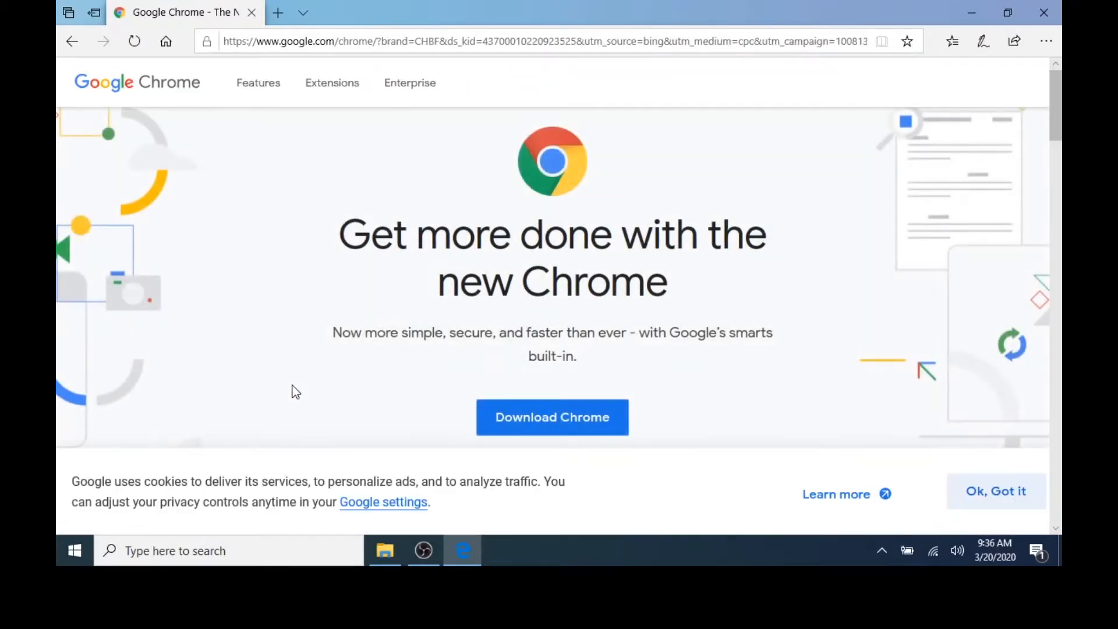
pyautogui.moveTo(552, 428)
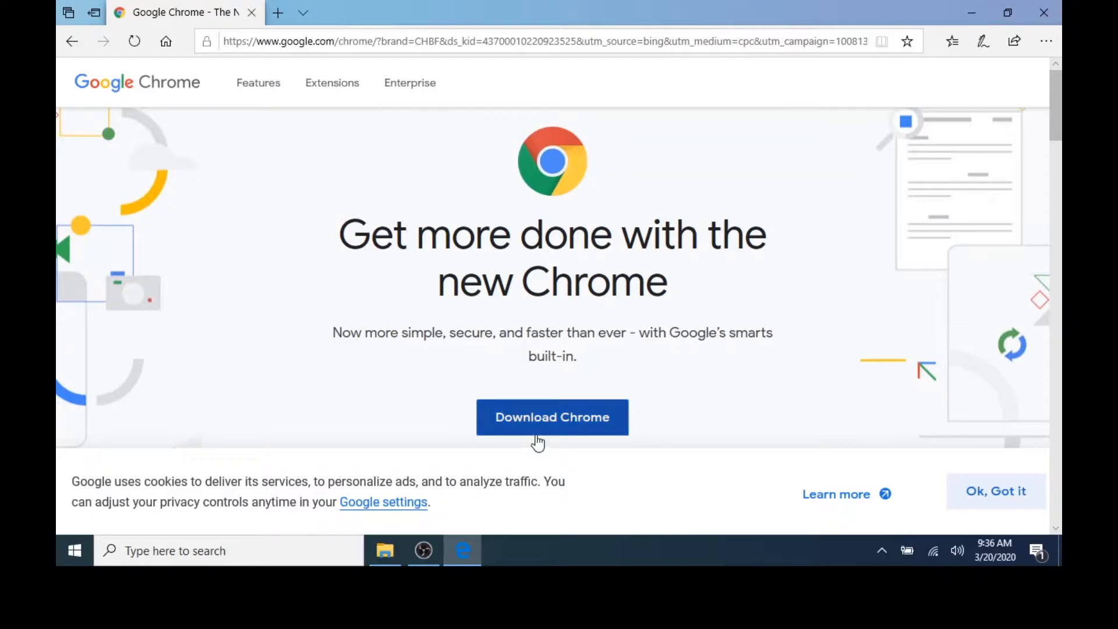
pyautogui.moveTo(544, 434)
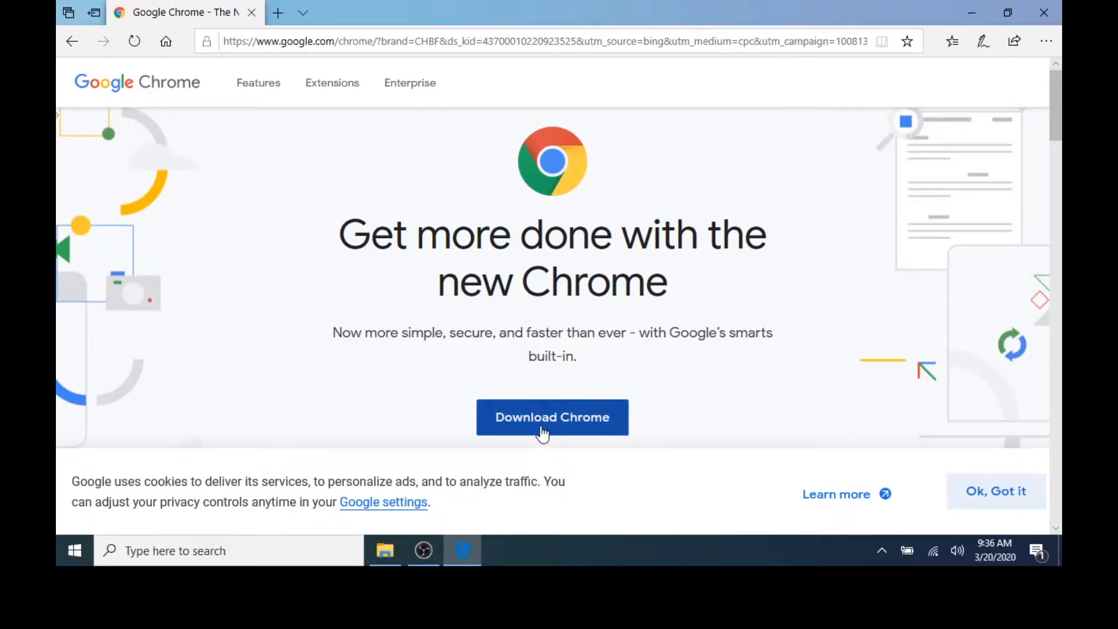
# Accept the Chrome for Windows terms and run the downloaded ChromeSetup.exe.
pyautogui.click(551, 418)
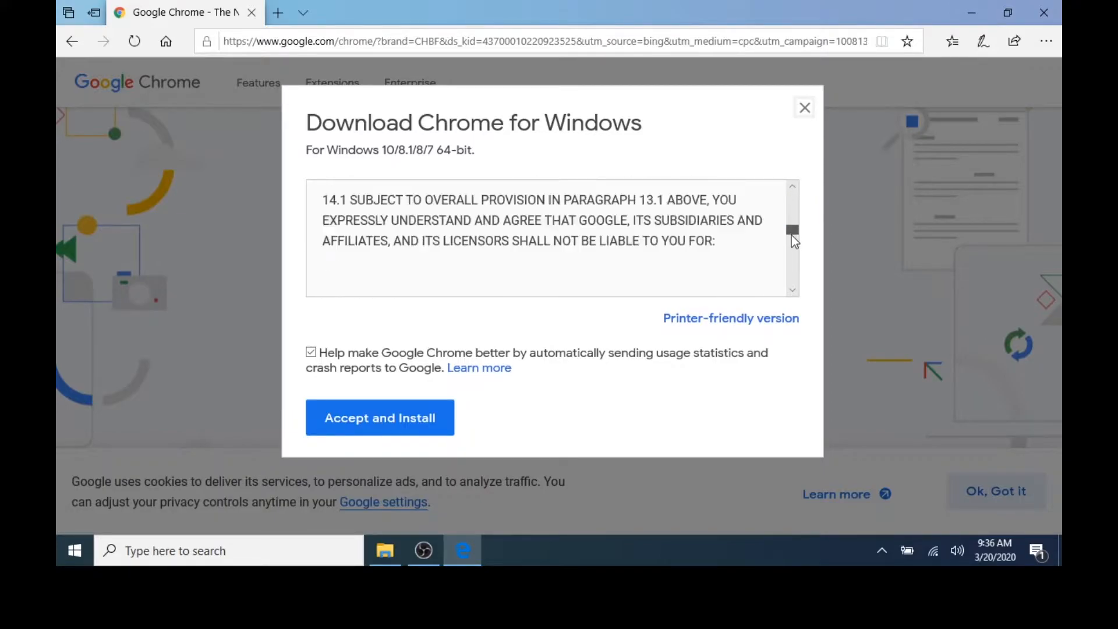
pyautogui.scroll(-3)
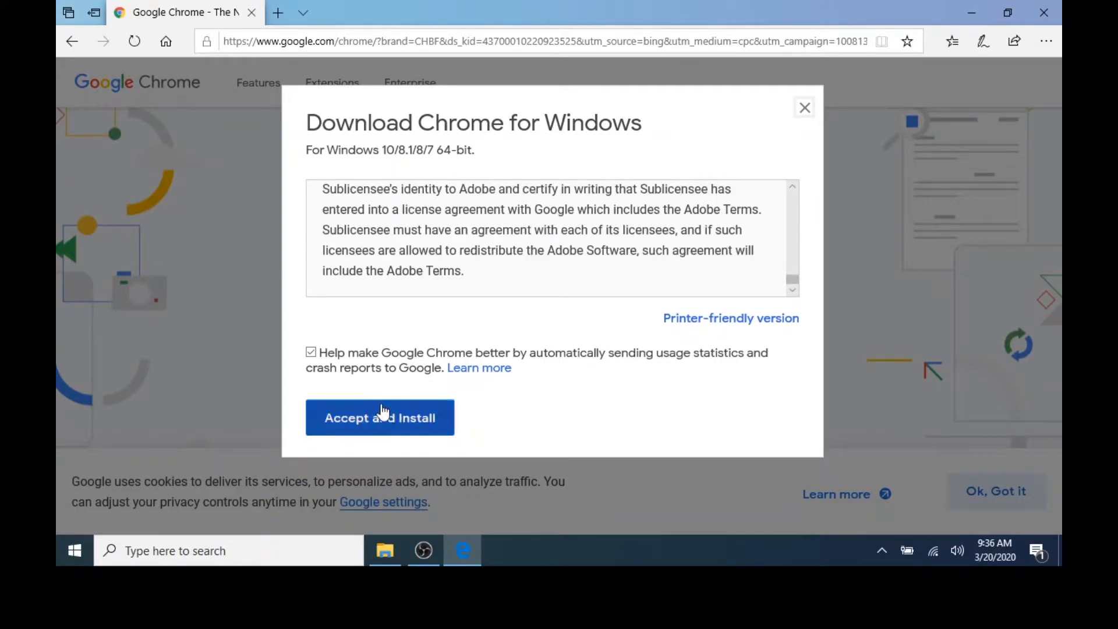
pyautogui.click(379, 418)
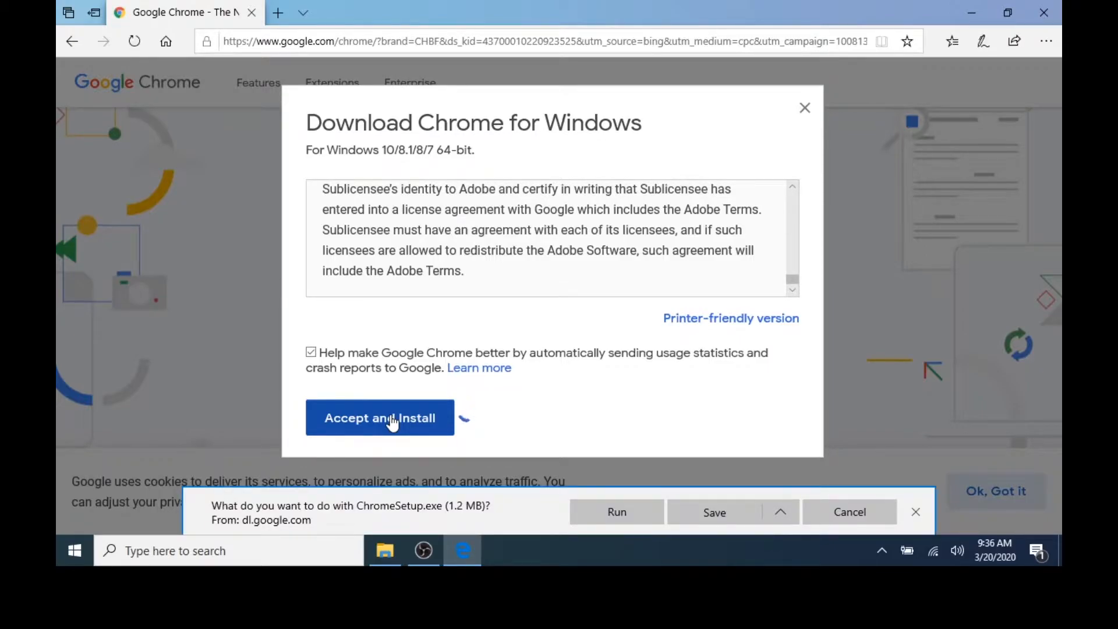
pyautogui.click(380, 418)
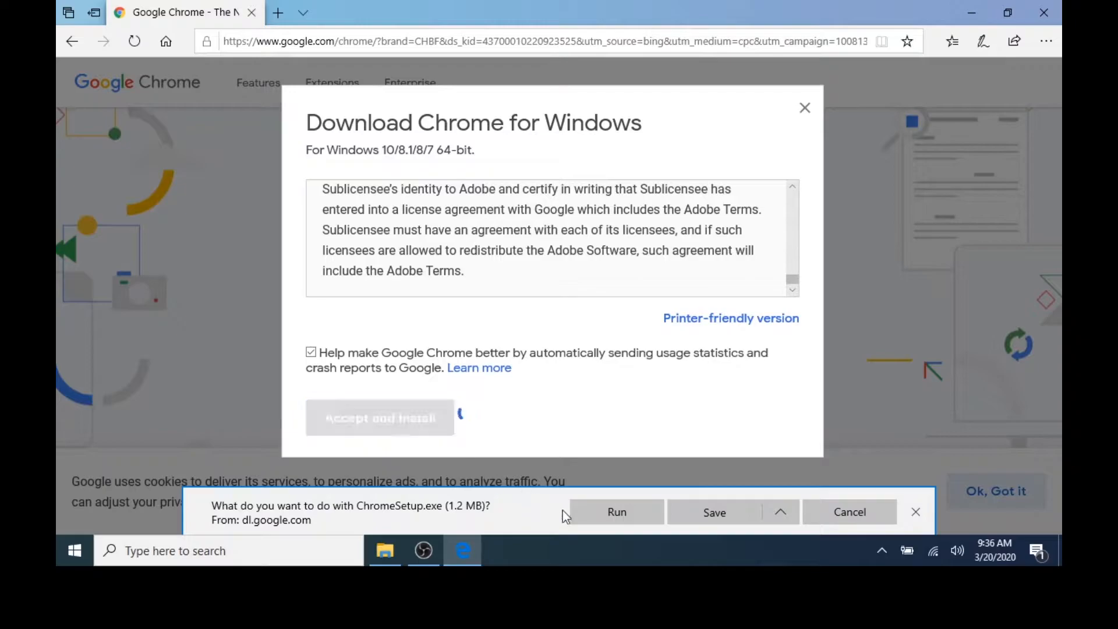
pyautogui.click(616, 512)
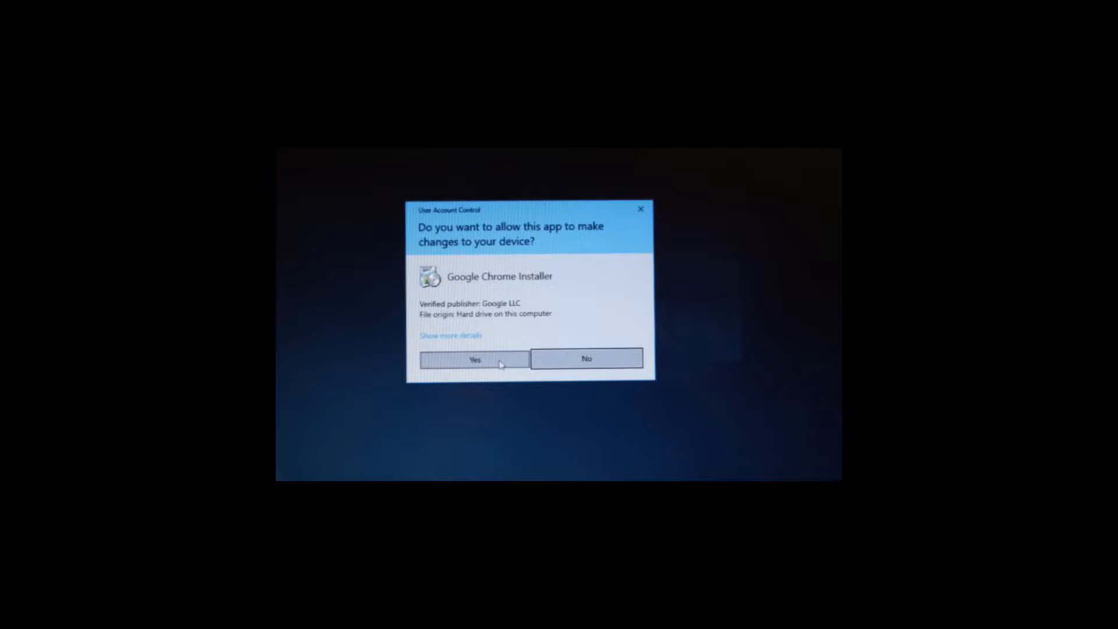
# Allow the Google Chrome Installer to make changes so Chrome installs.
pyautogui.click(474, 359)
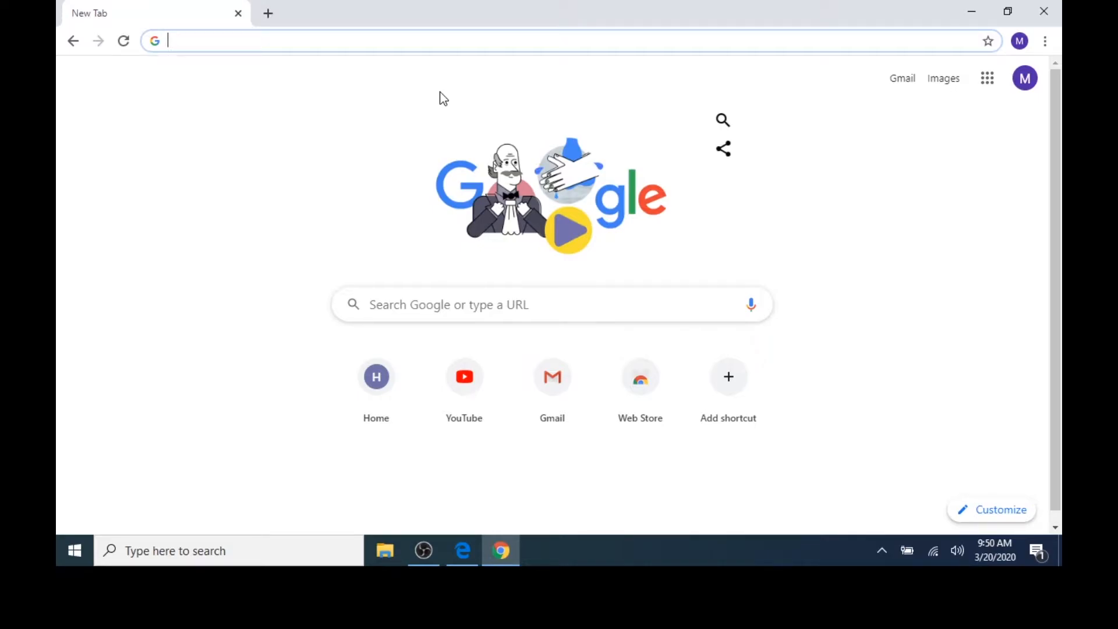
# Search 'Notepad++ download' and reach the Notepad++ 7.8.5 release page.
pyautogui.write('Notepad++ download')
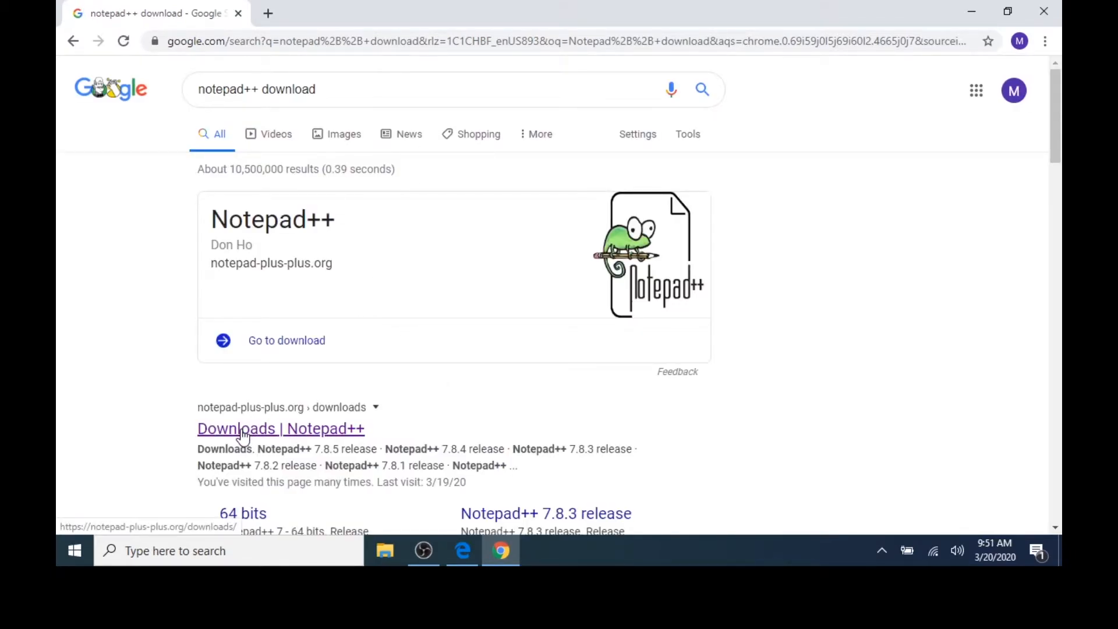
pyautogui.click(280, 428)
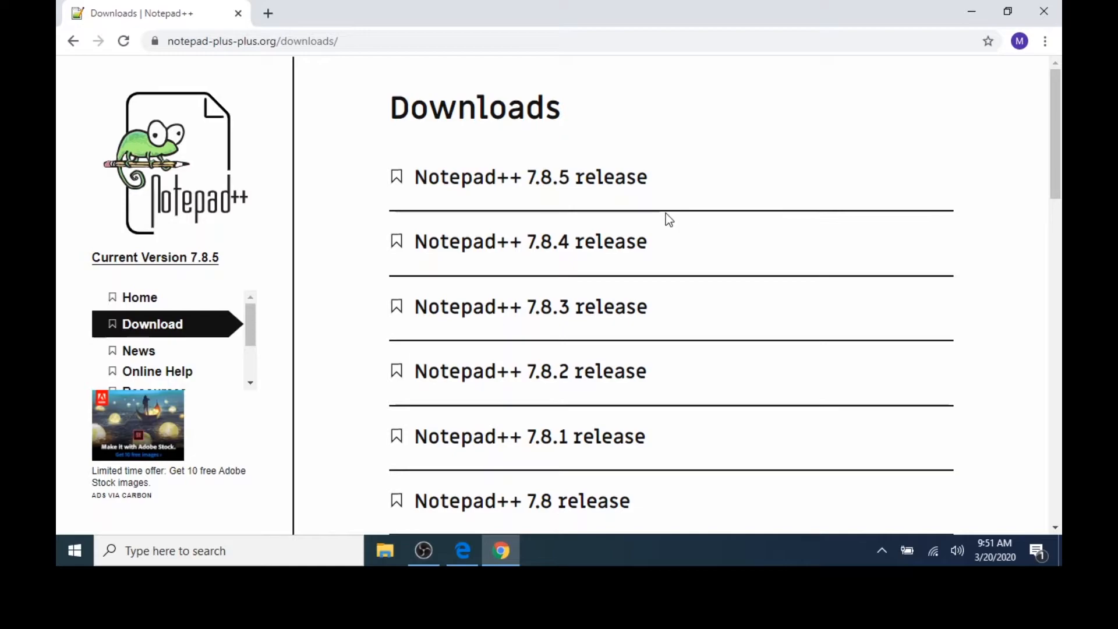
pyautogui.moveTo(675, 199)
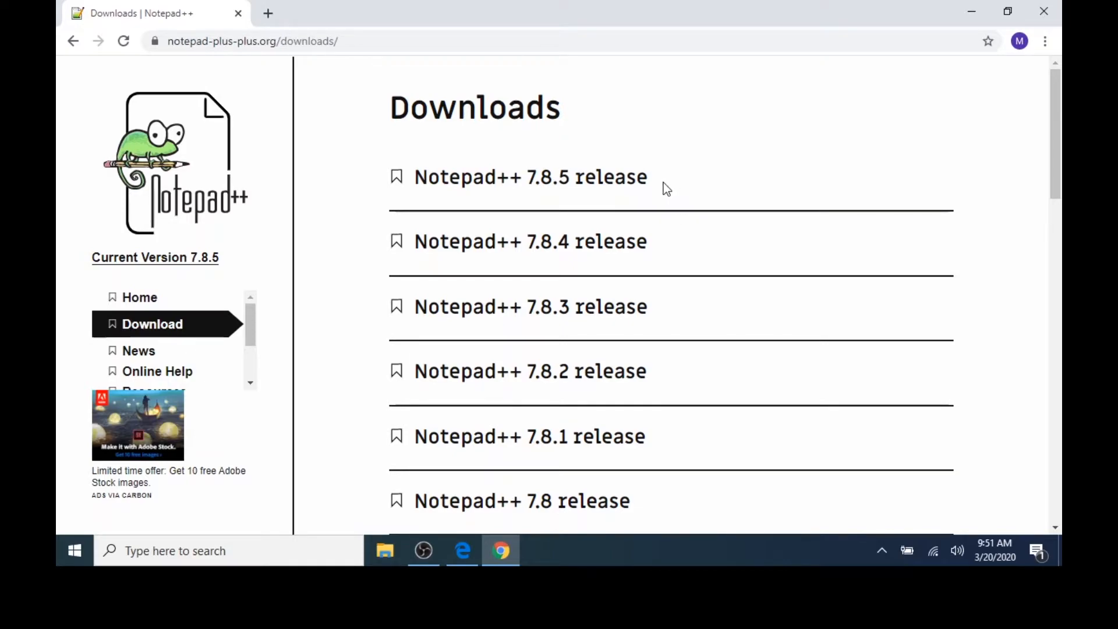
pyautogui.moveTo(635, 181)
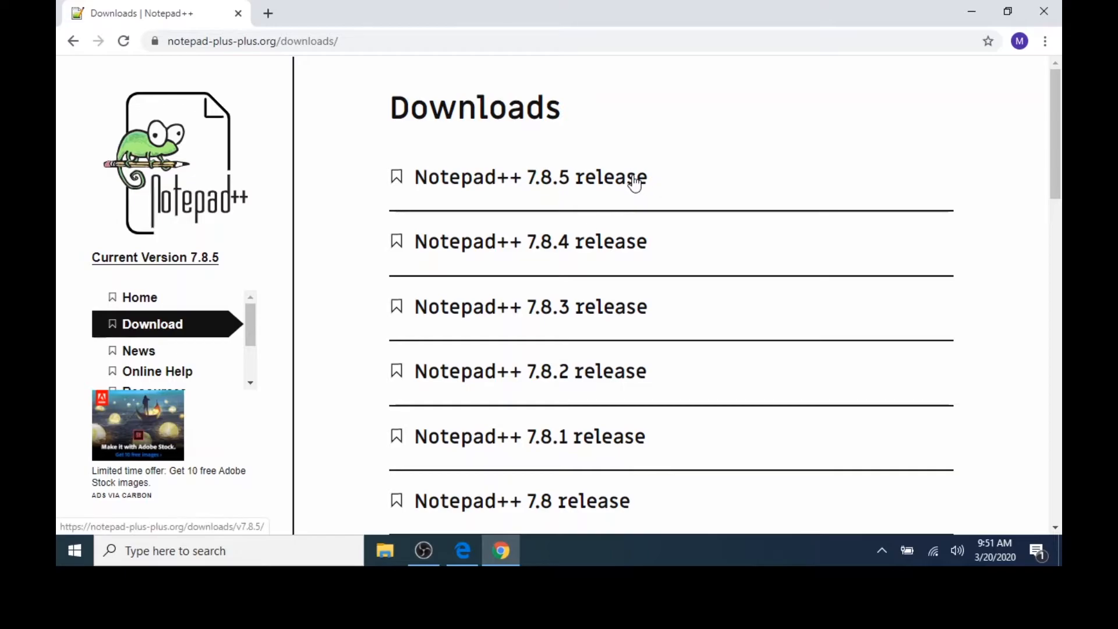
pyautogui.click(530, 177)
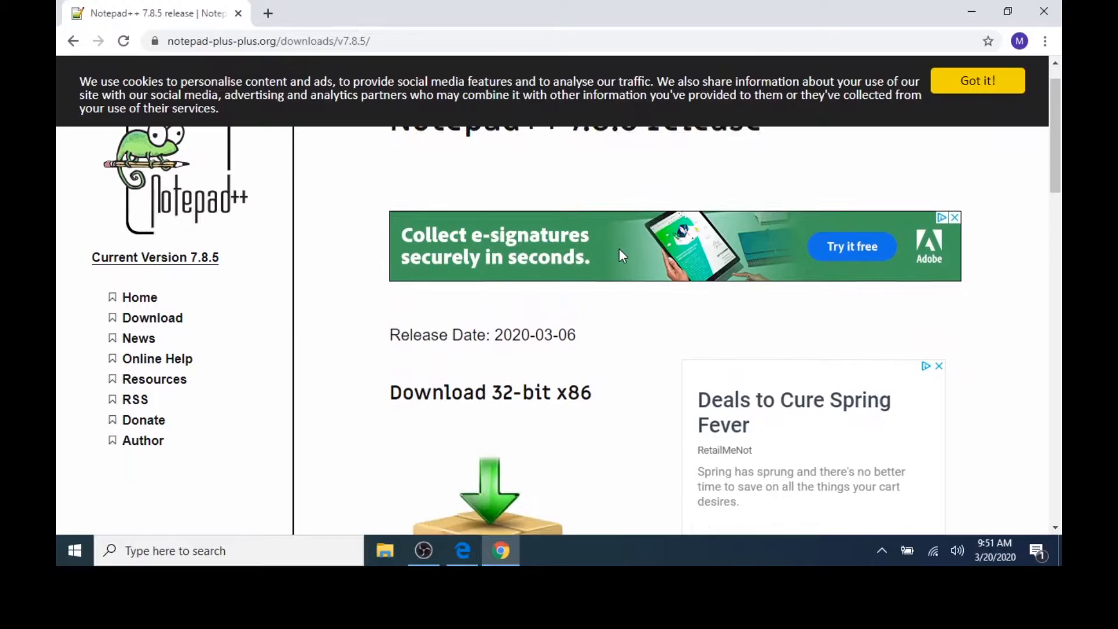
# Download the 64-bit x64 Notepad++ 7.8.5 installer.
pyautogui.scroll(-3)
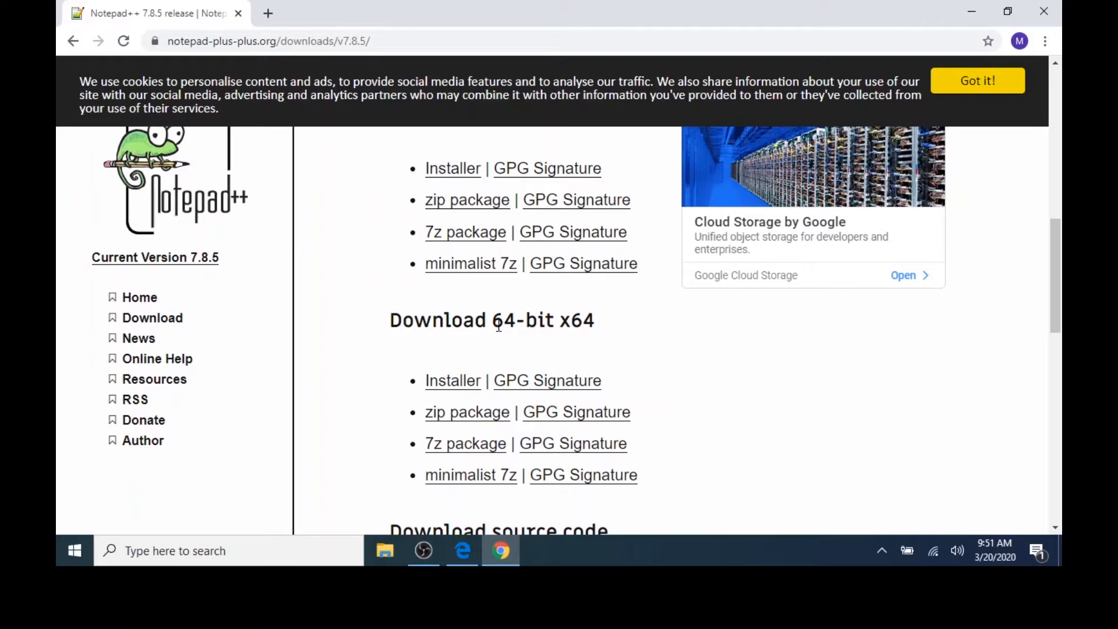
pyautogui.moveTo(452, 380)
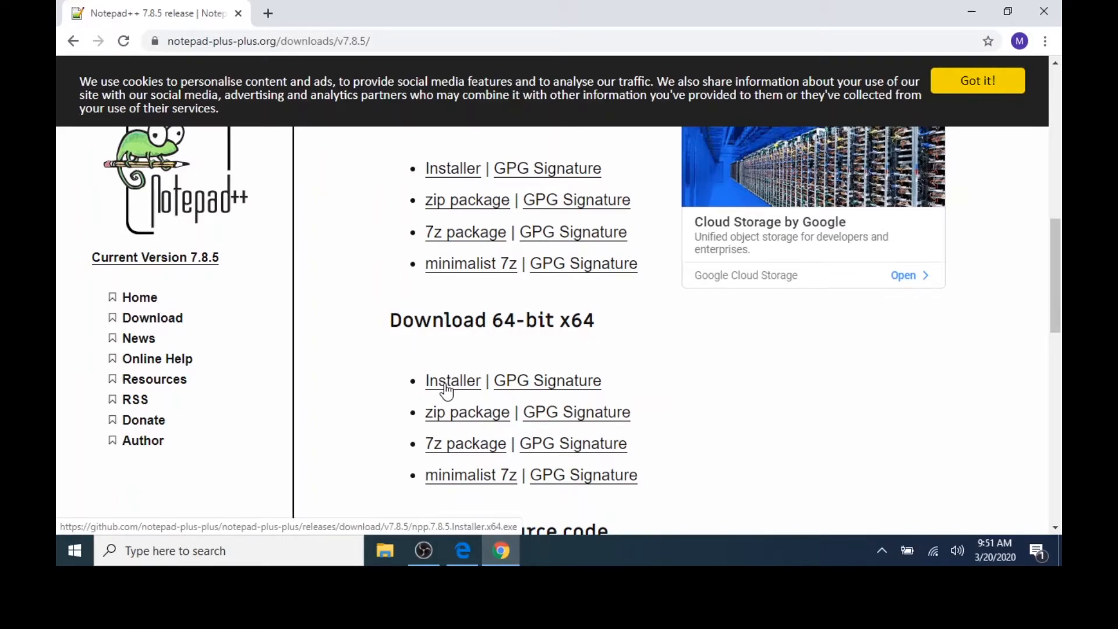
pyautogui.click(452, 380)
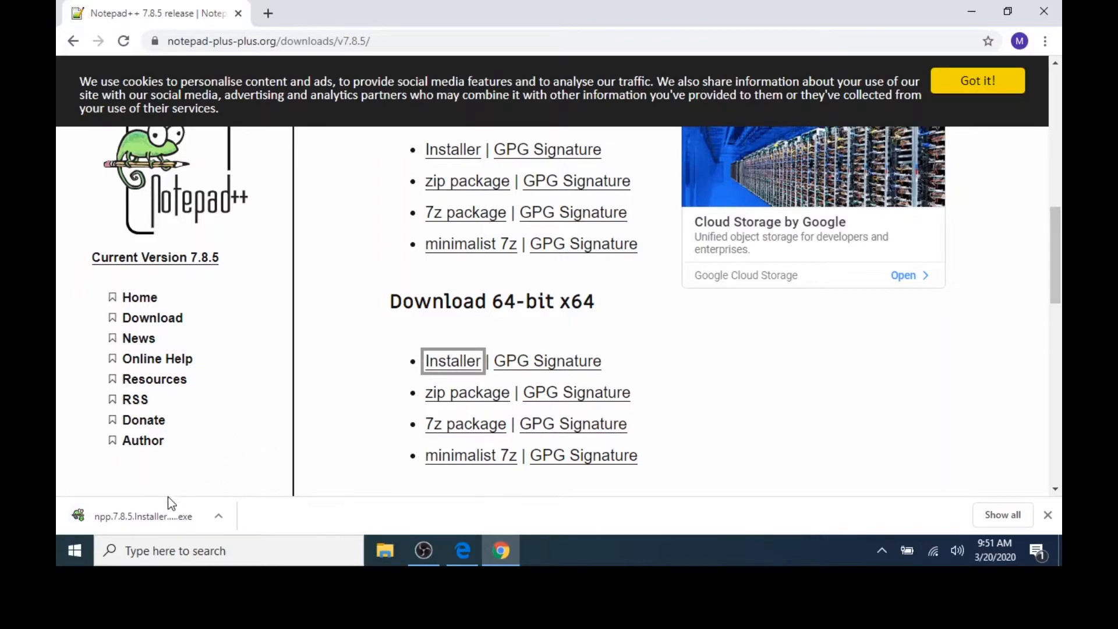
pyautogui.moveTo(155, 525)
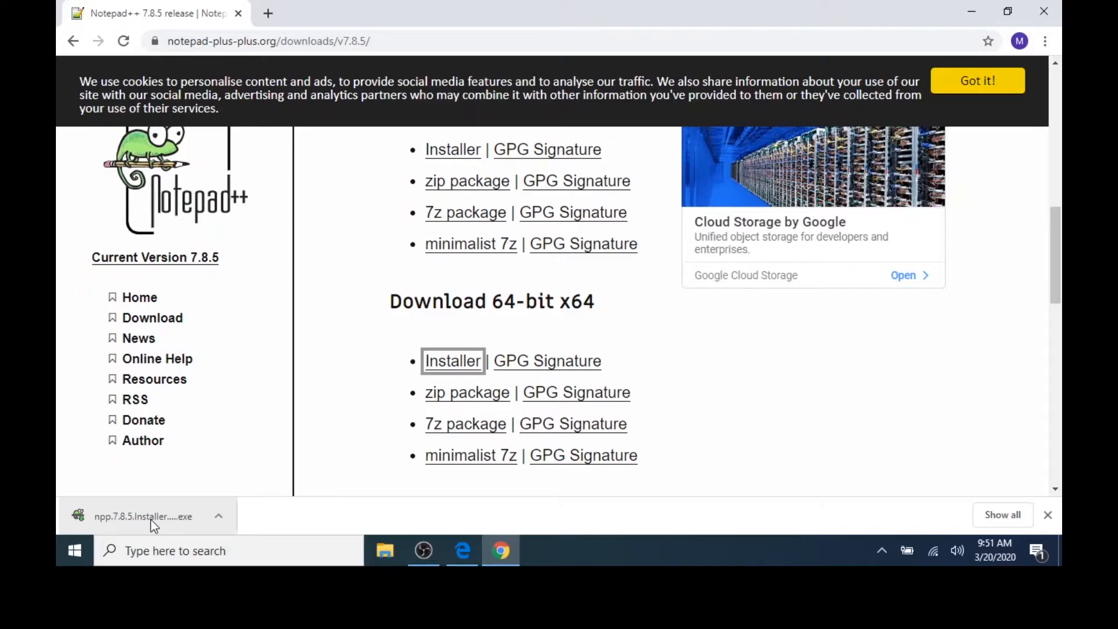
pyautogui.moveTo(176, 528)
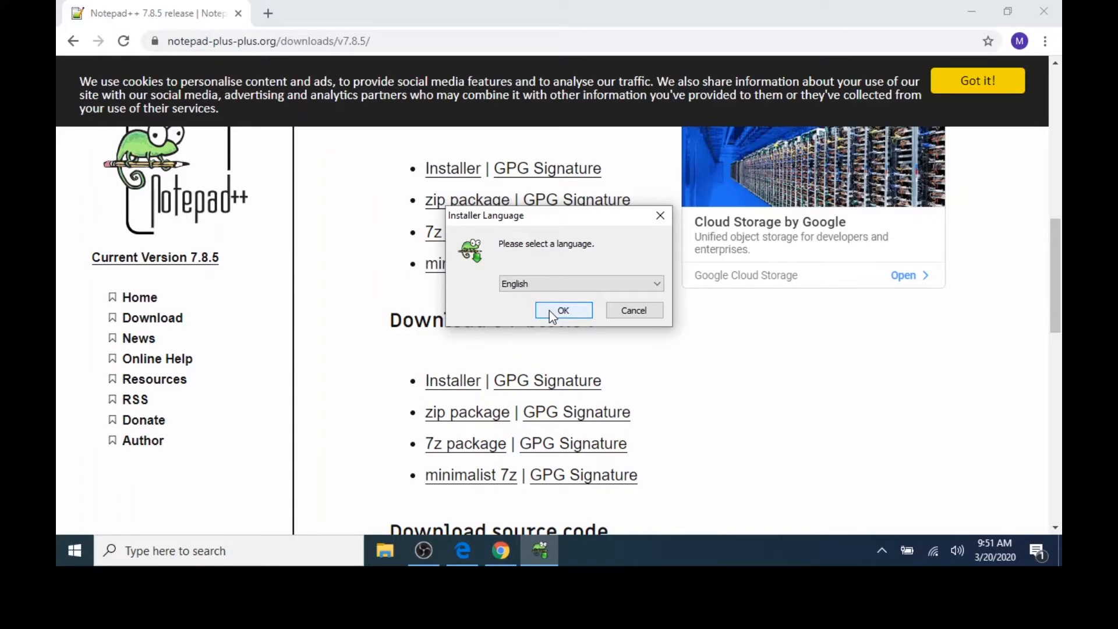
# Keep English as the setup language and accept the Notepad++ license agreement.
pyautogui.click(563, 310)
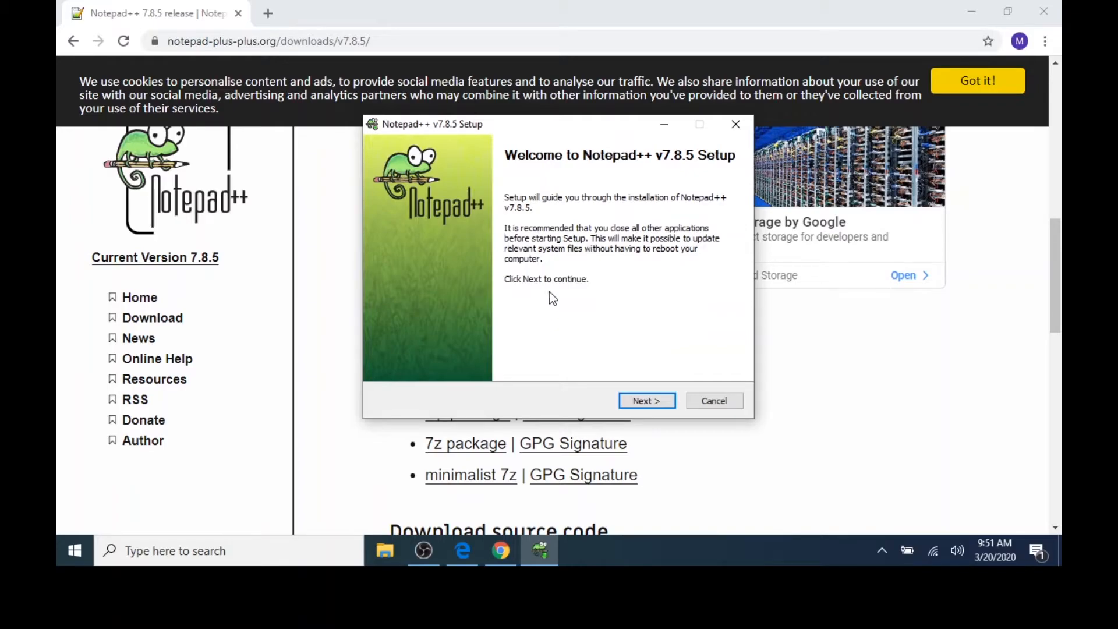
pyautogui.moveTo(647, 400)
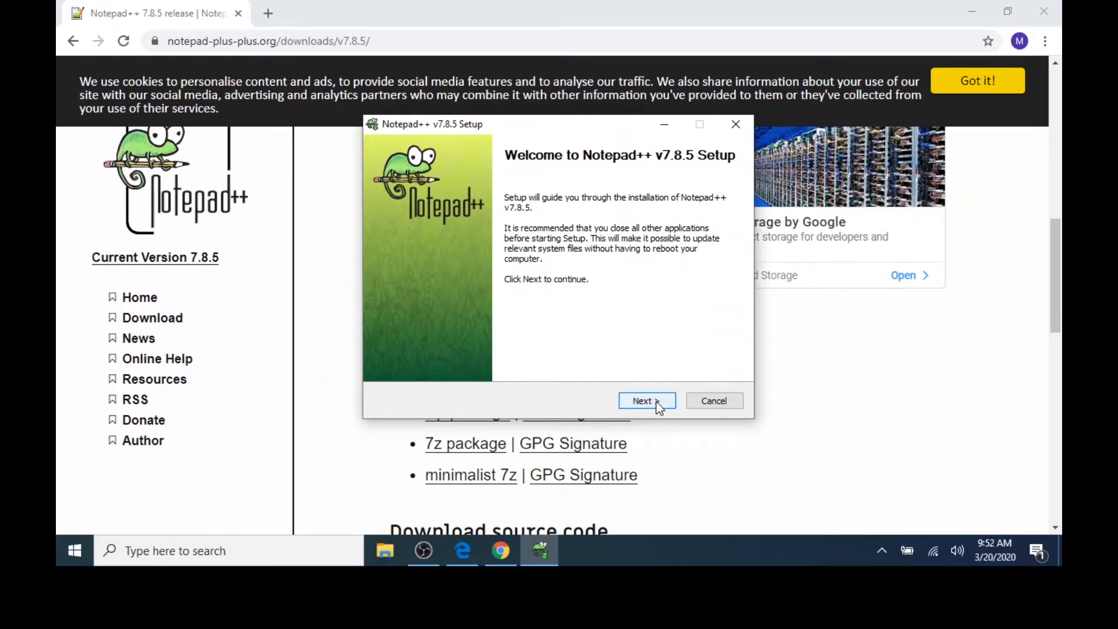
pyautogui.click(642, 399)
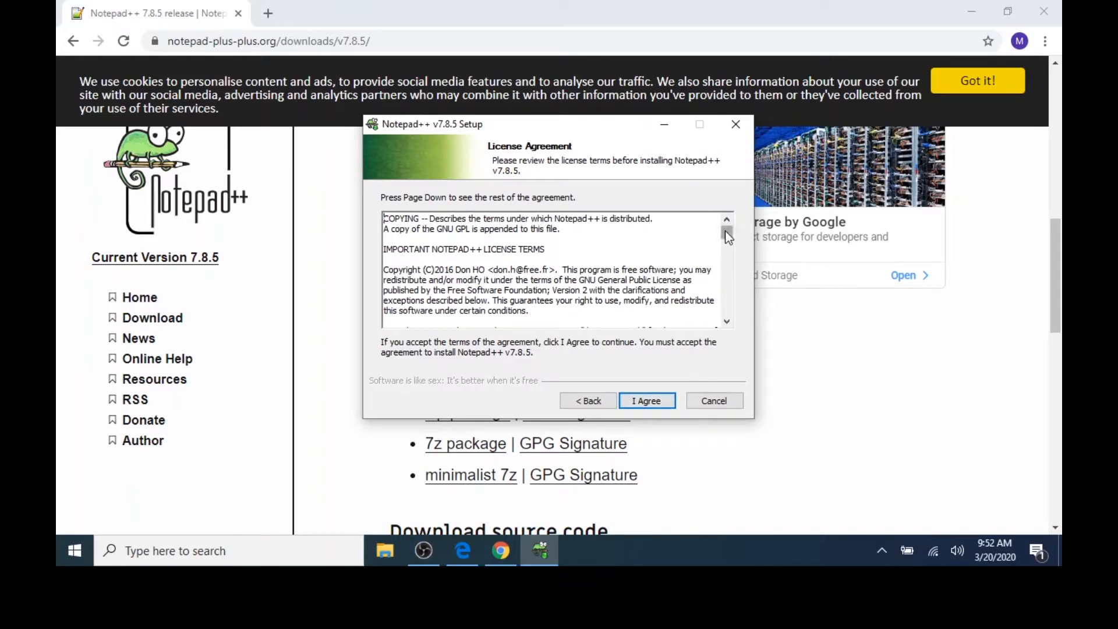
pyautogui.moveTo(726, 235); pyautogui.dragTo(726, 307)
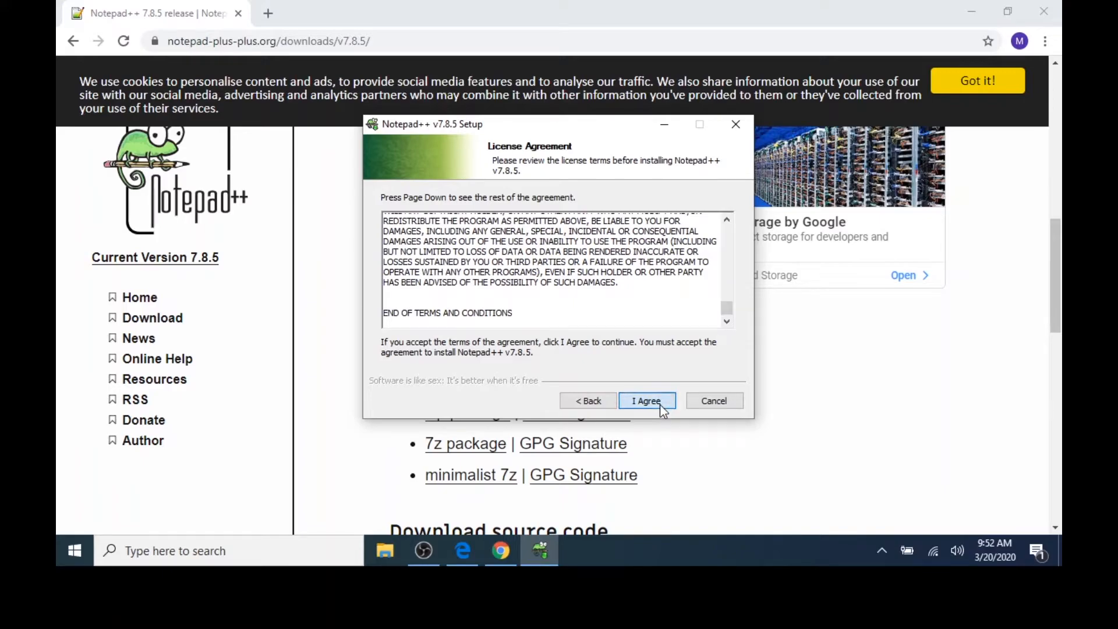
pyautogui.click(645, 400)
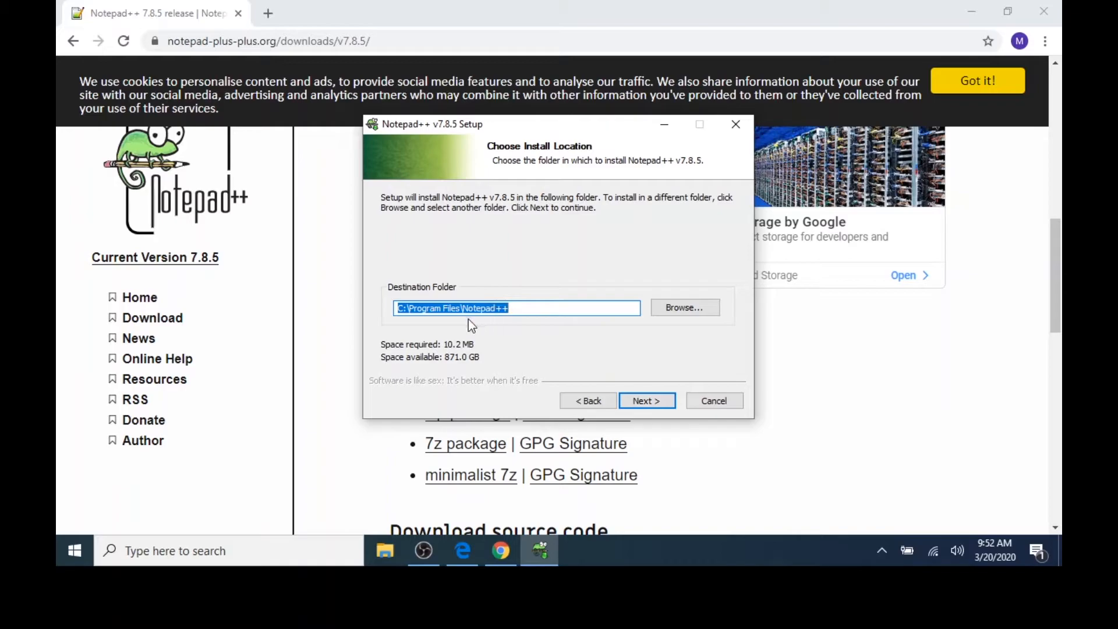
pyautogui.moveTo(635, 385)
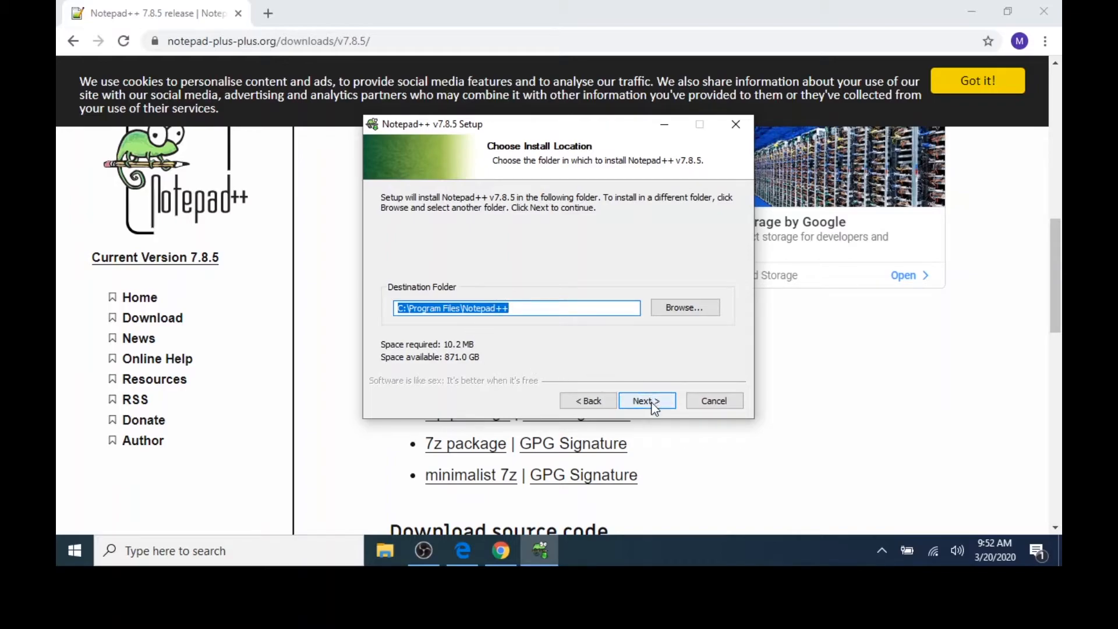
# Install Notepad++ v7.8.5 with default folder and components, then finish with launch enabled.
pyautogui.click(646, 400)
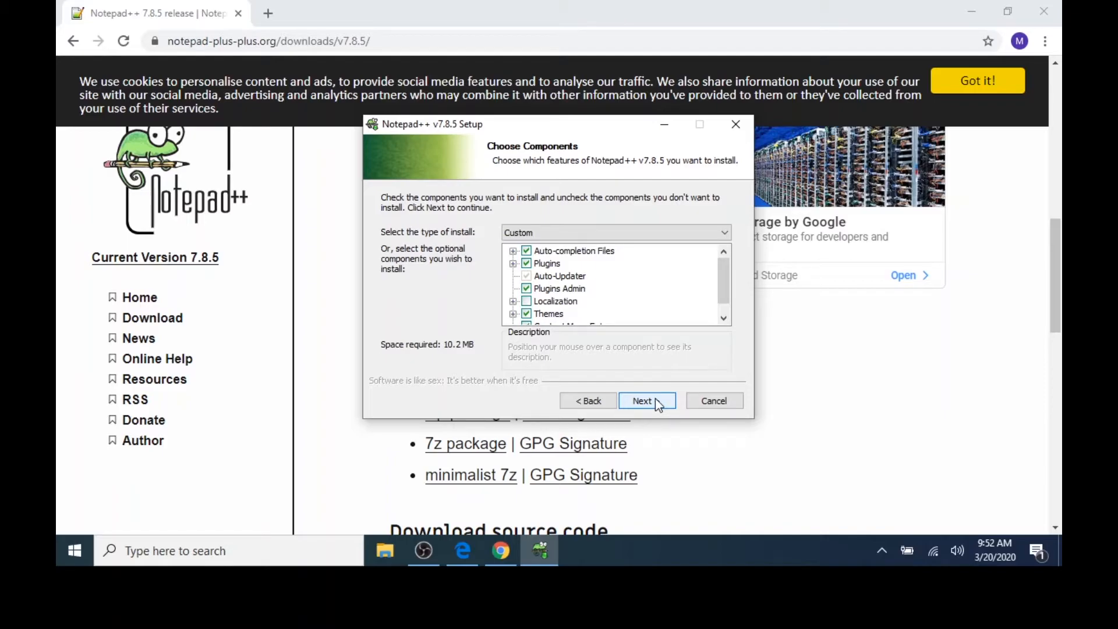
pyautogui.click(640, 400)
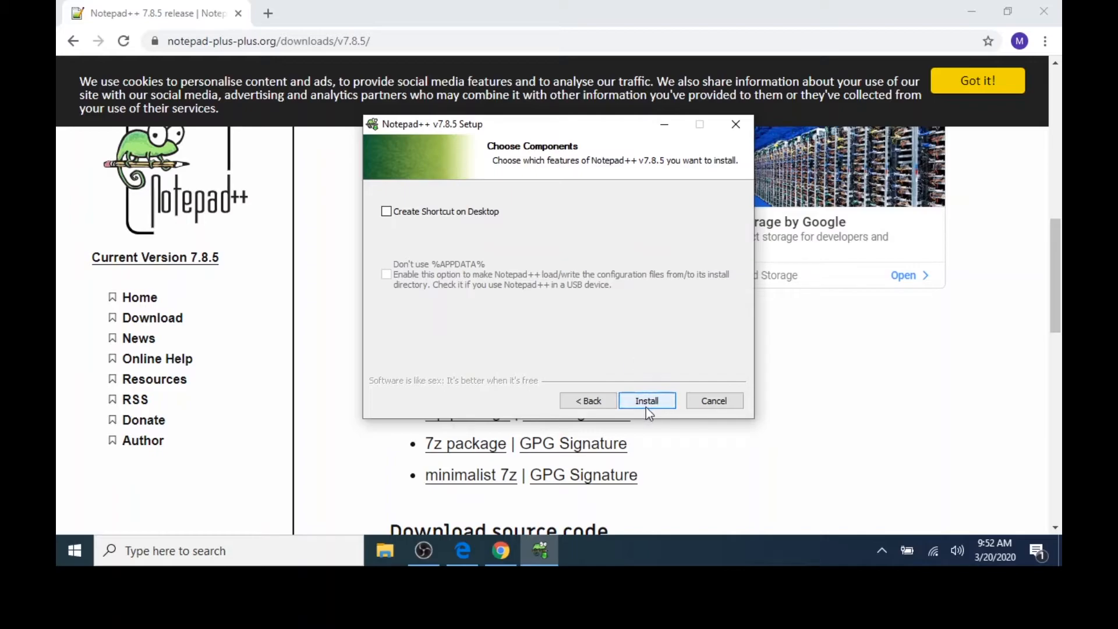
pyautogui.click(647, 400)
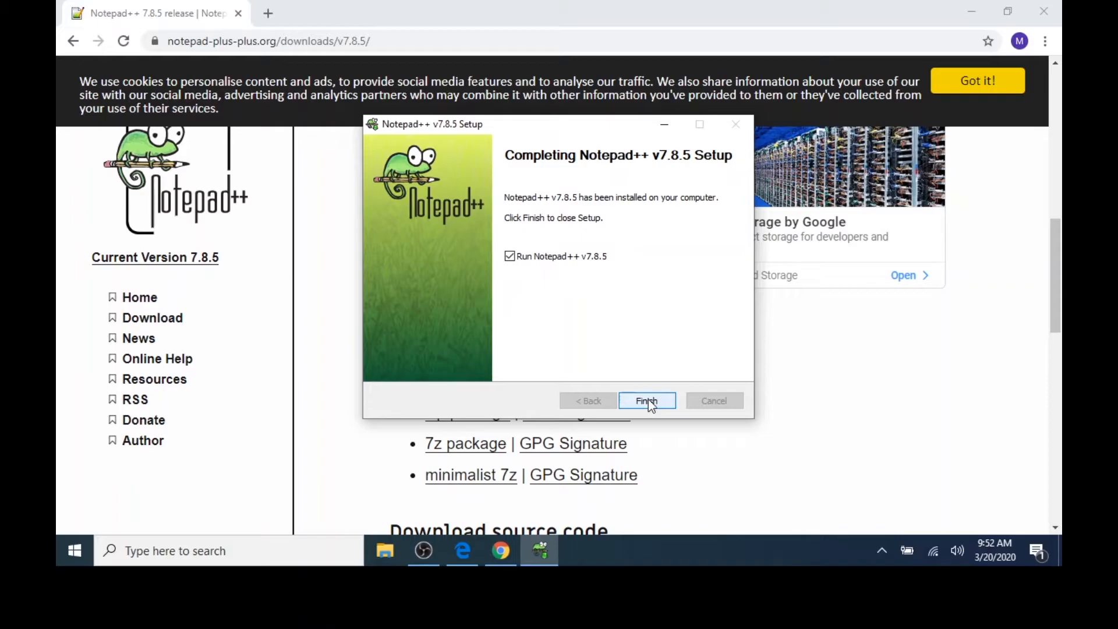
pyautogui.click(646, 400)
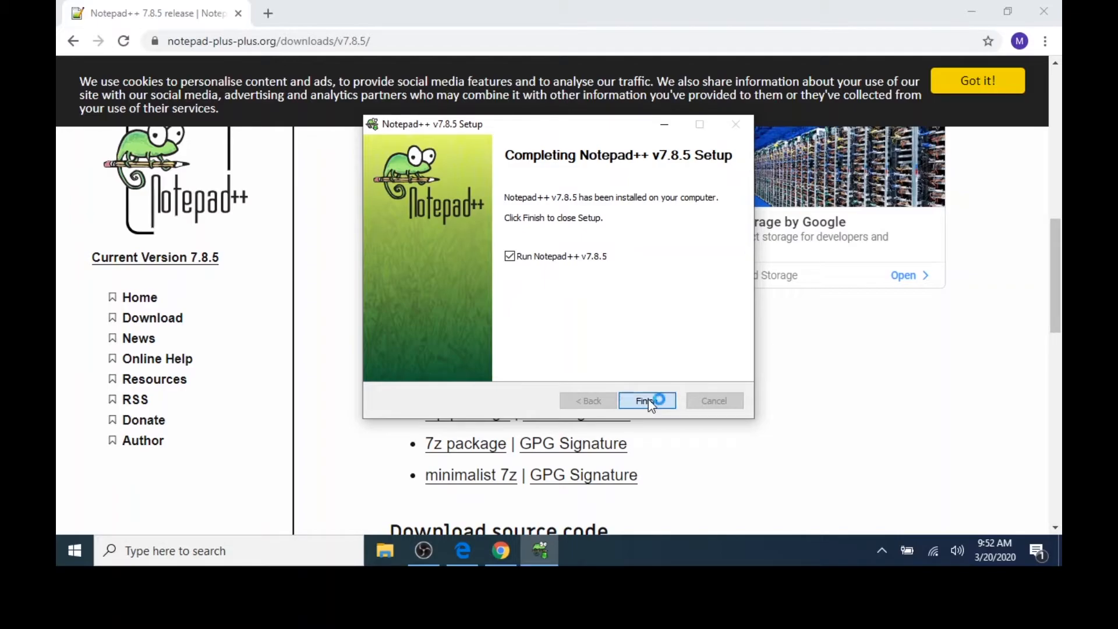
pyautogui.click(646, 399)
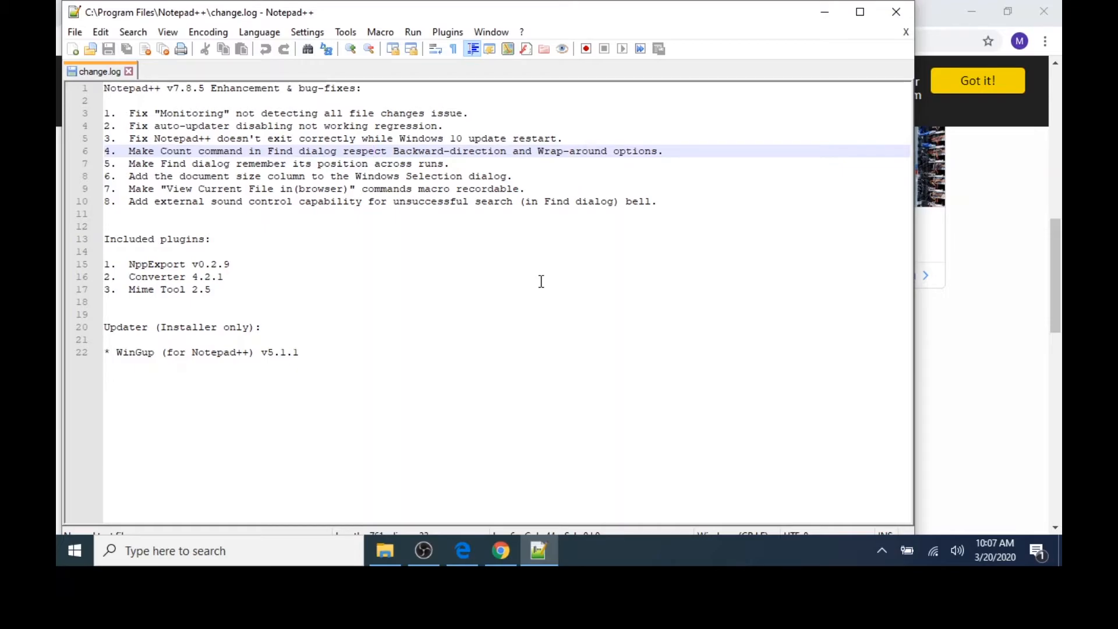
# Show the Run menu's list of commands in the newly launched Notepad++.
pyautogui.click(412, 31)
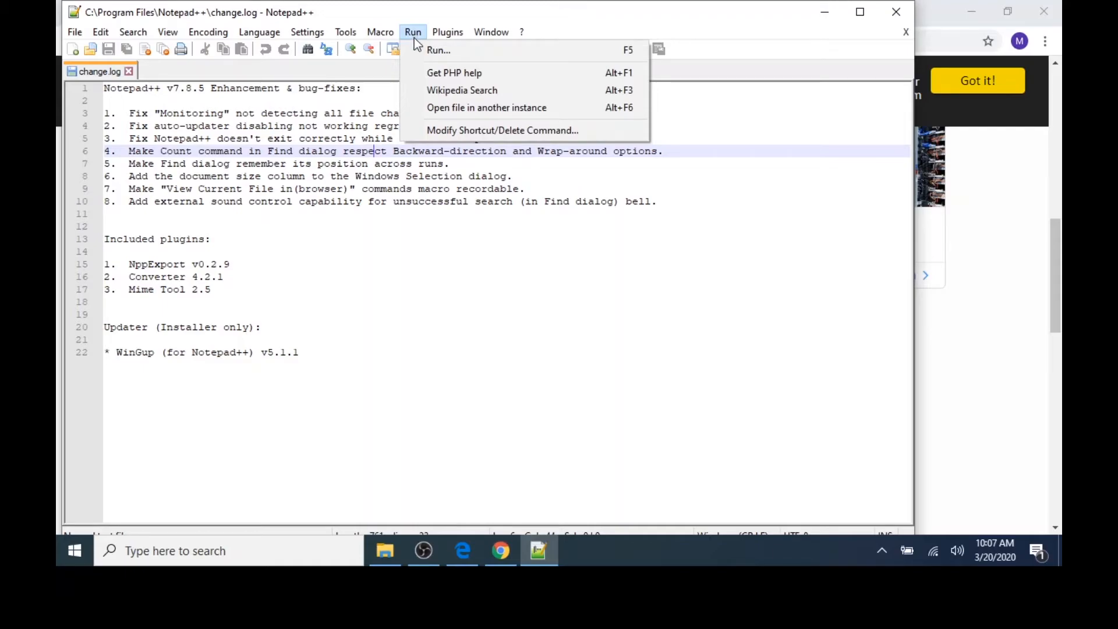
pyautogui.moveTo(487, 108)
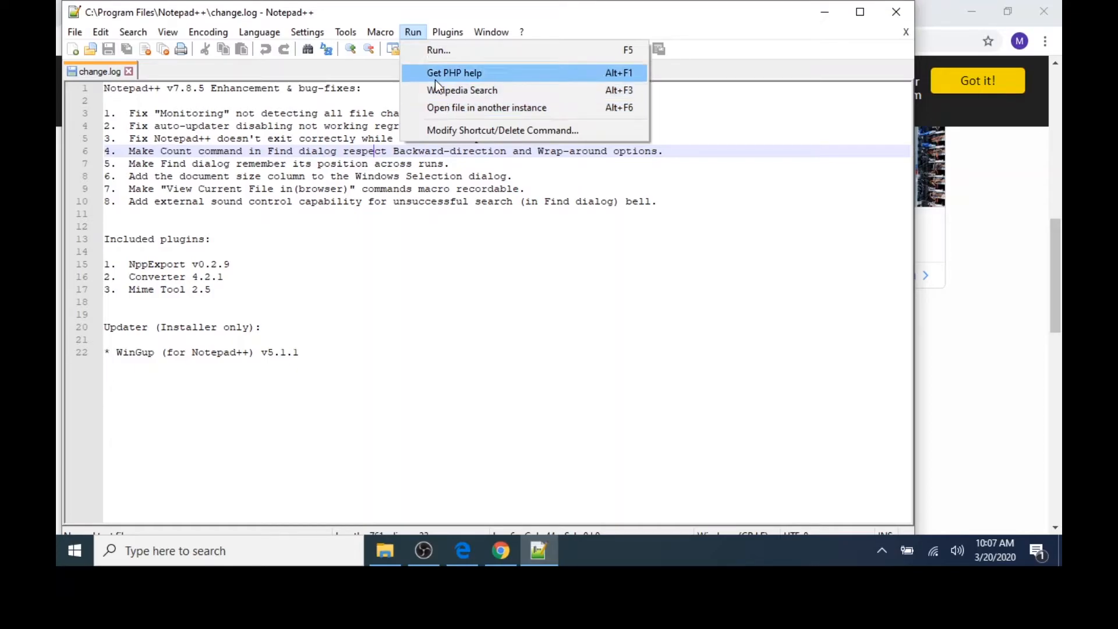
pyautogui.moveTo(438, 50)
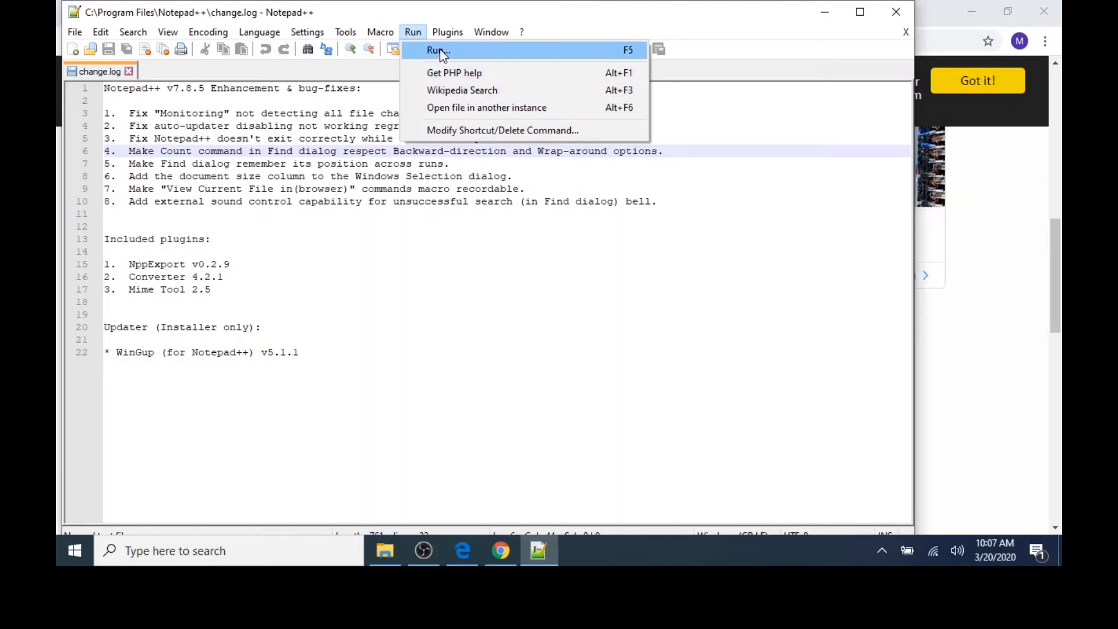
# Start the Run... program picker and browse into Local Disk (C:).
pyautogui.click(437, 50)
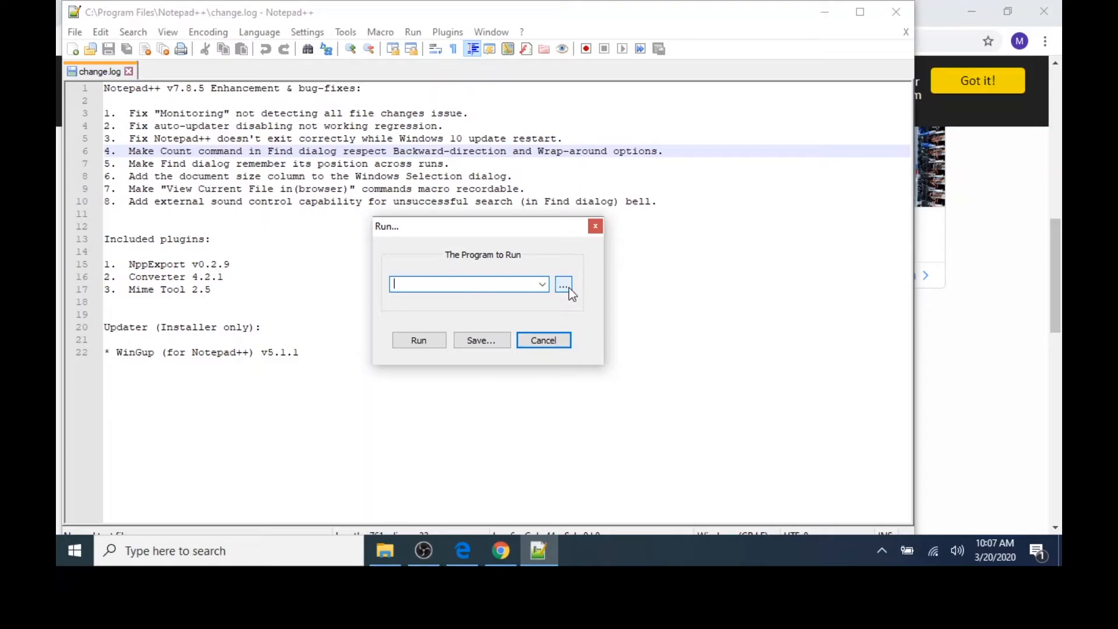
pyautogui.click(564, 285)
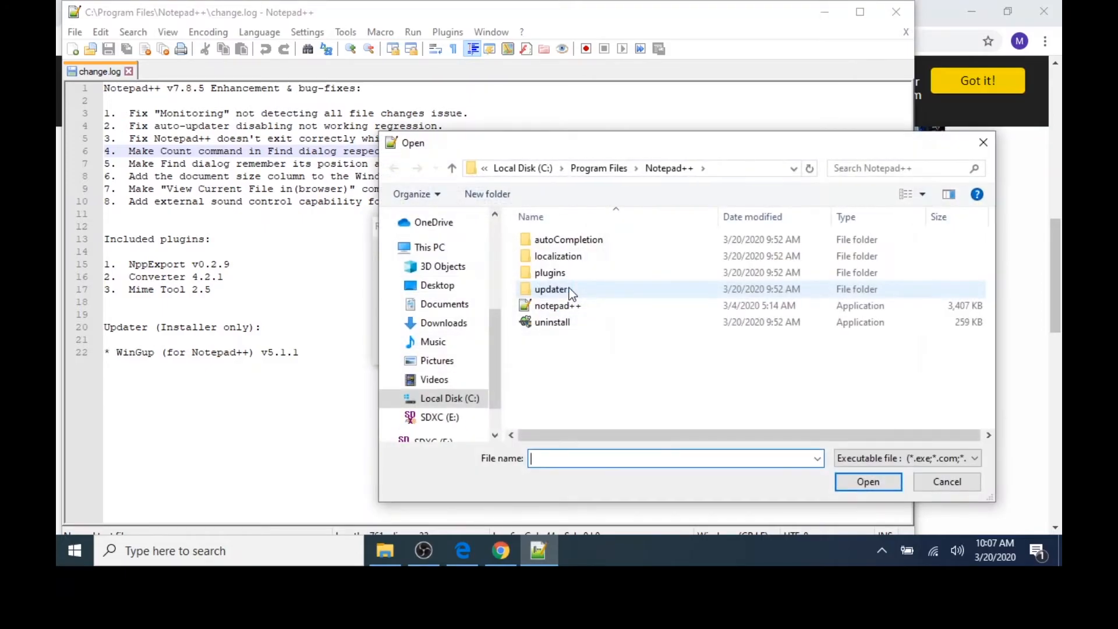
pyautogui.click(429, 247)
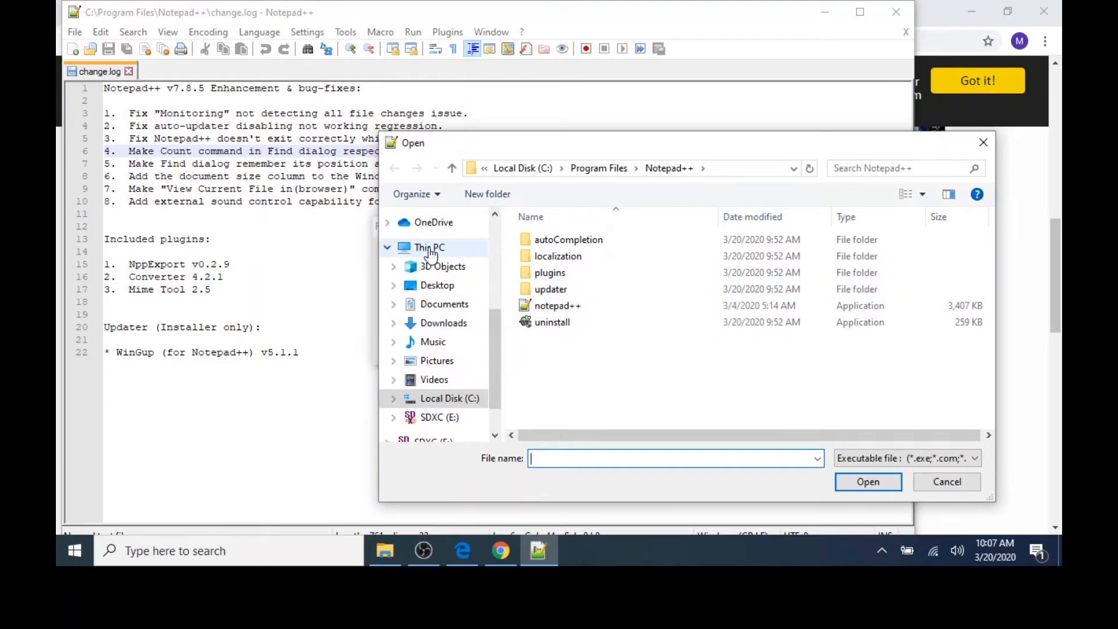
pyautogui.click(428, 247)
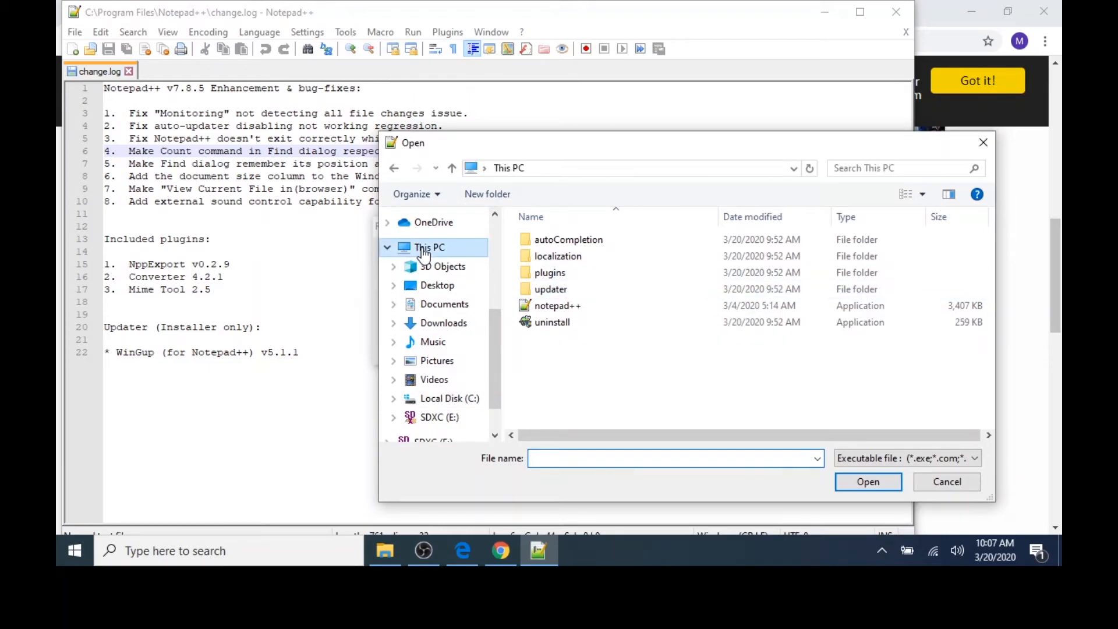
pyautogui.click(429, 247)
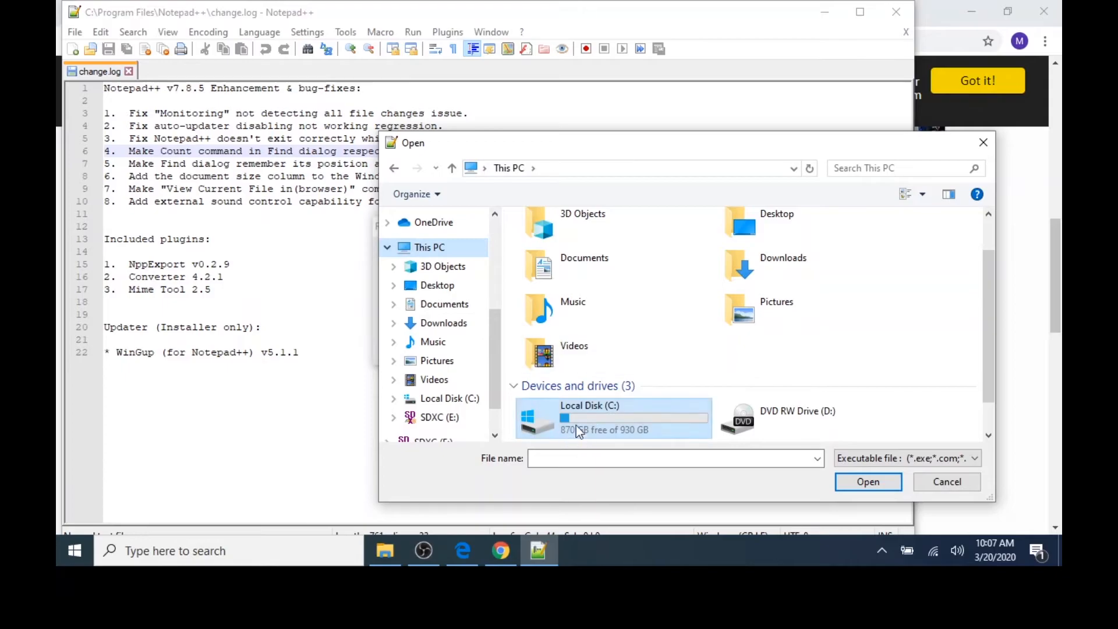
pyautogui.moveTo(584, 419)
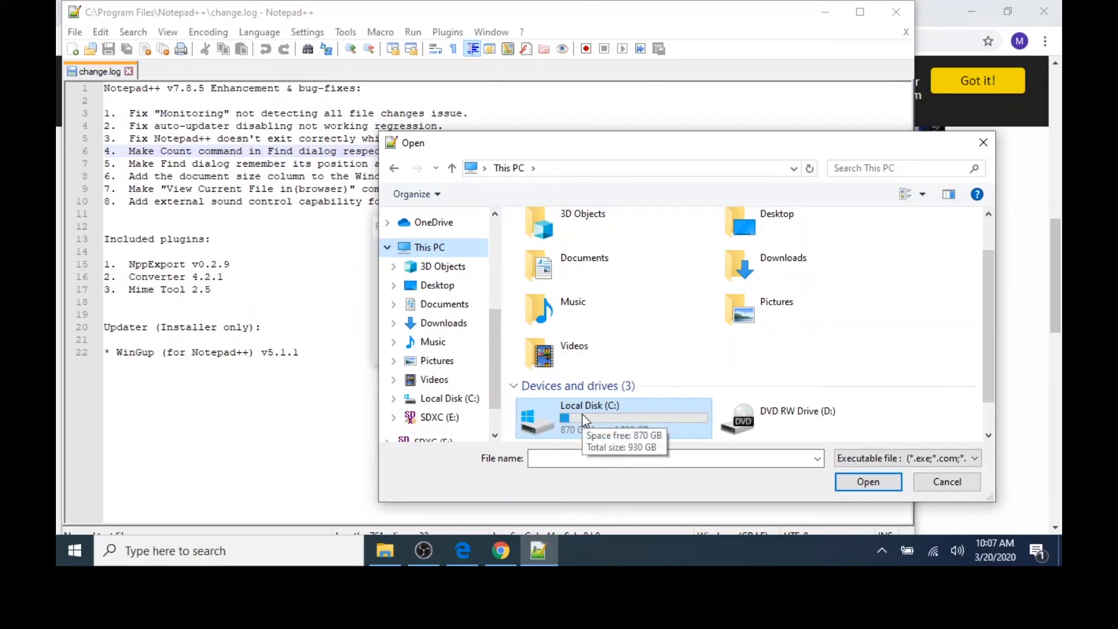
pyautogui.doubleClick(590, 418)
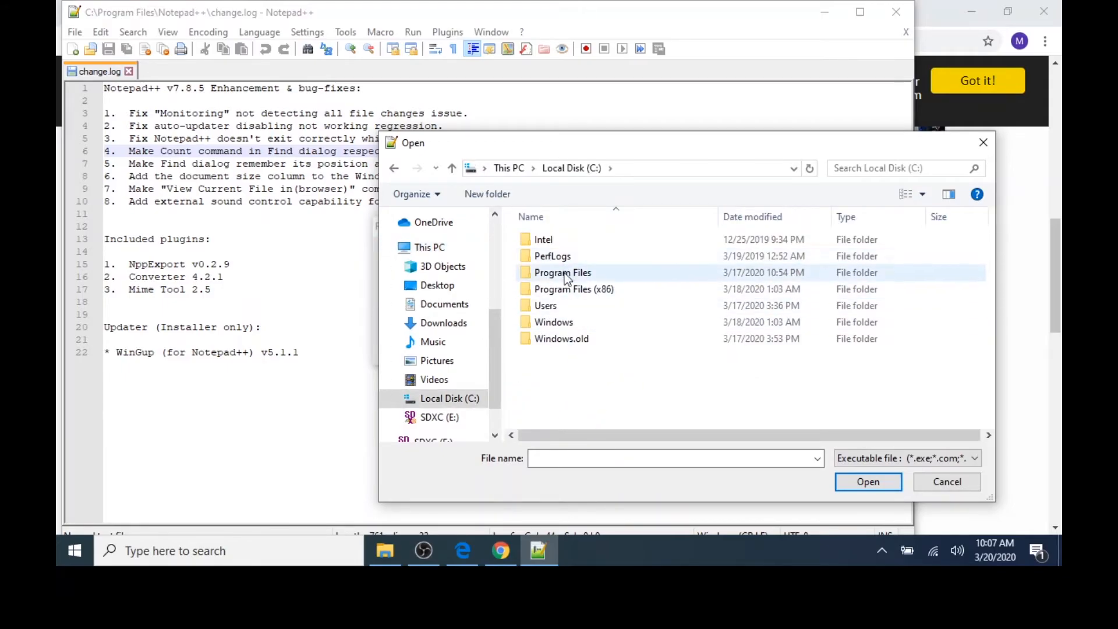
pyautogui.moveTo(573, 289)
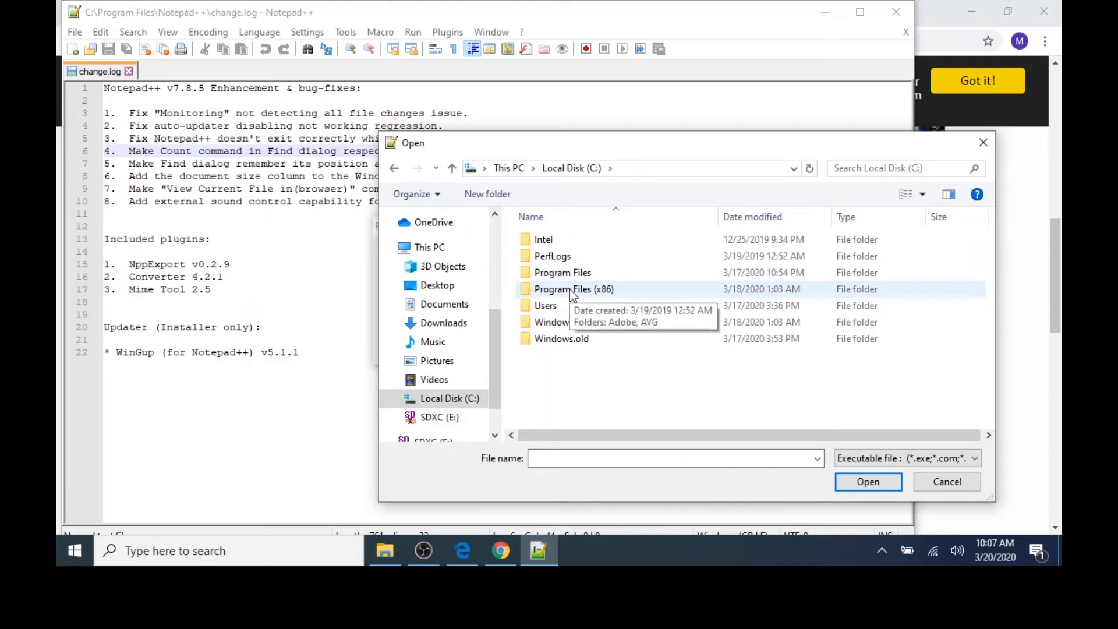
# Navigate to Program Files (x86)\Google\Chrome\Application and choose the chrome application.
pyautogui.doubleClick(573, 289)
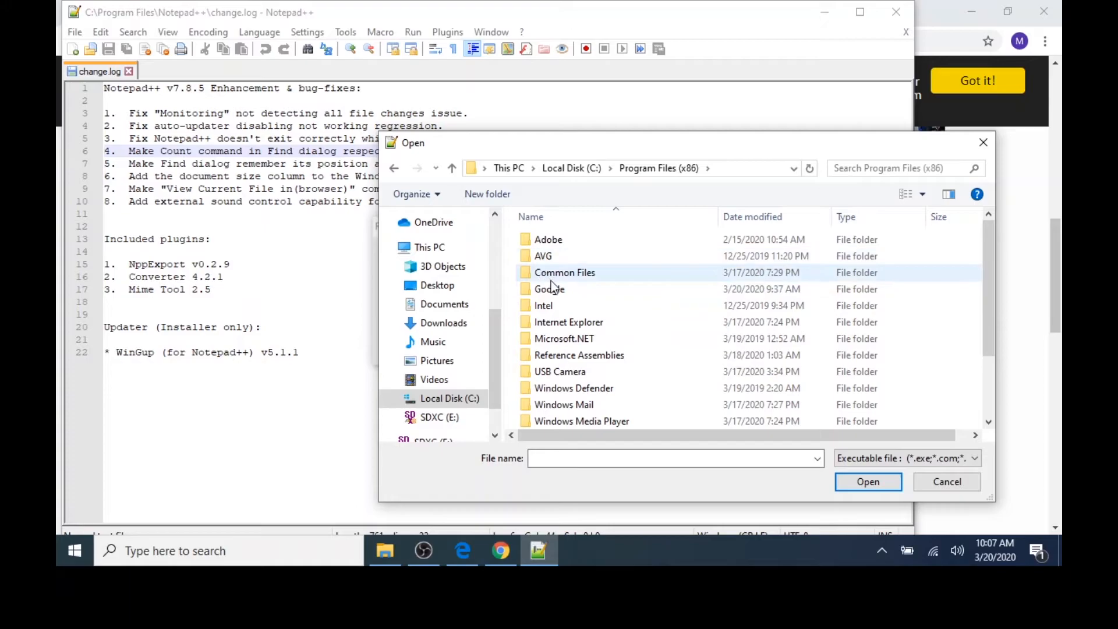
pyautogui.doubleClick(549, 289)
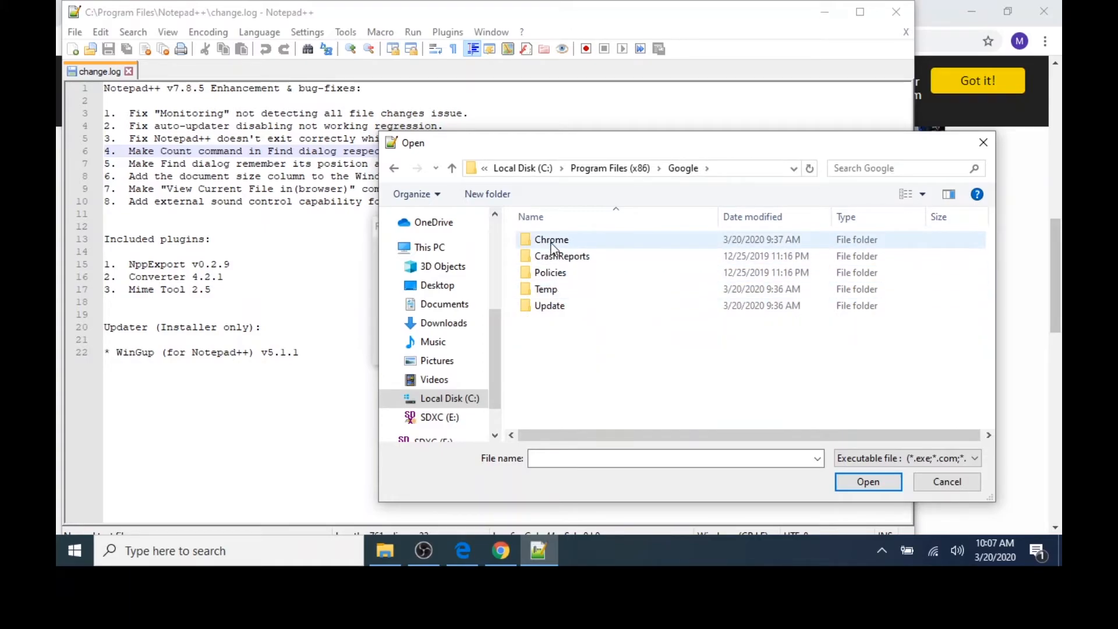
pyautogui.doubleClick(551, 239)
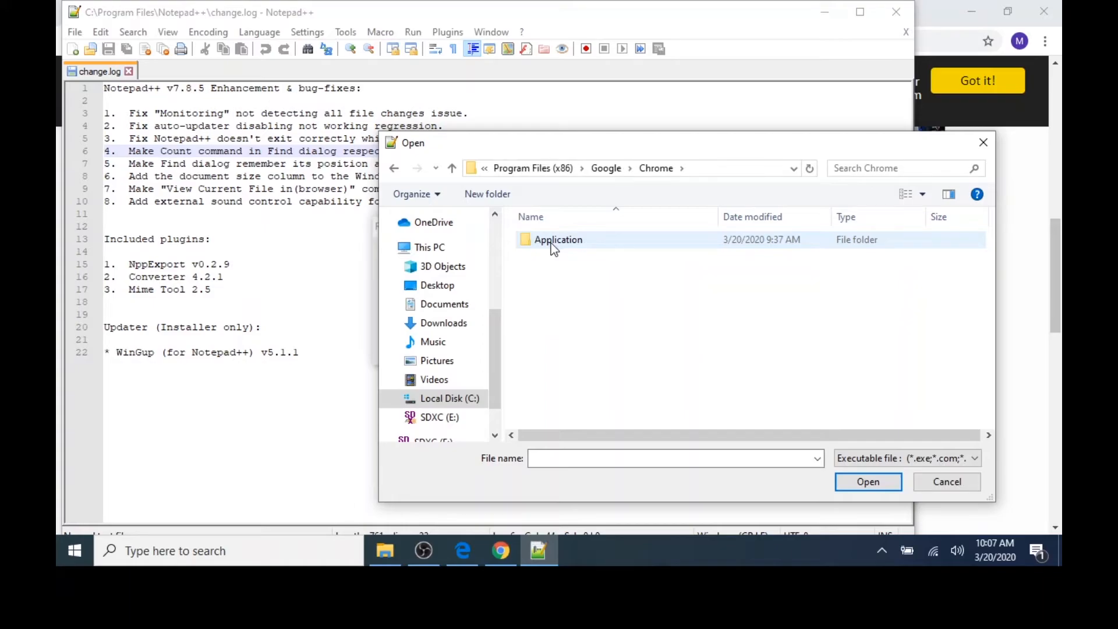
pyautogui.doubleClick(558, 239)
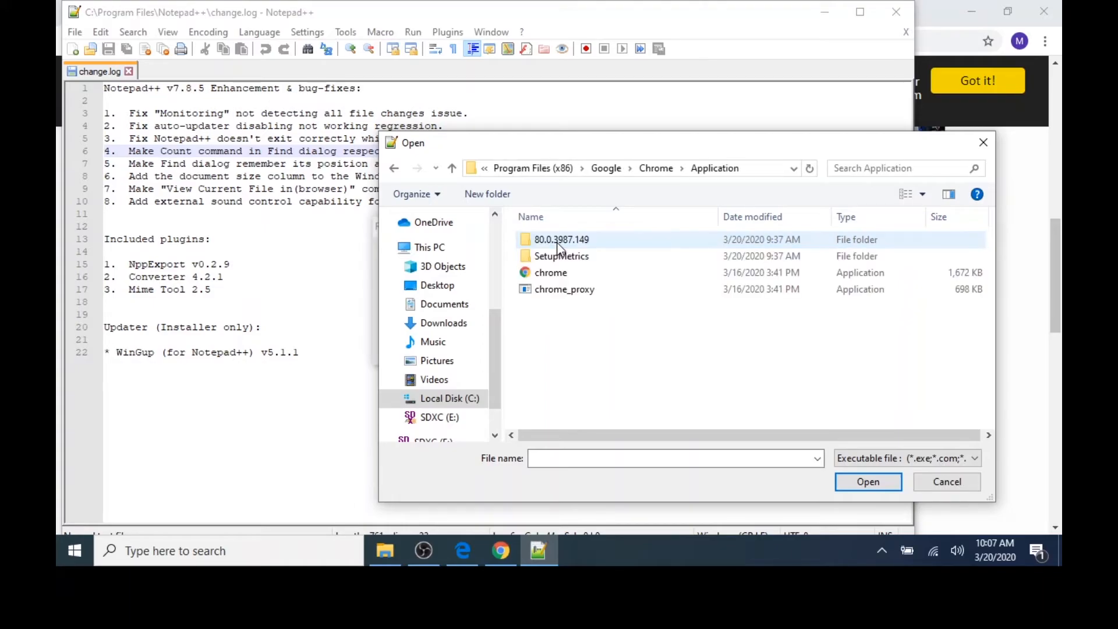
pyautogui.click(551, 272)
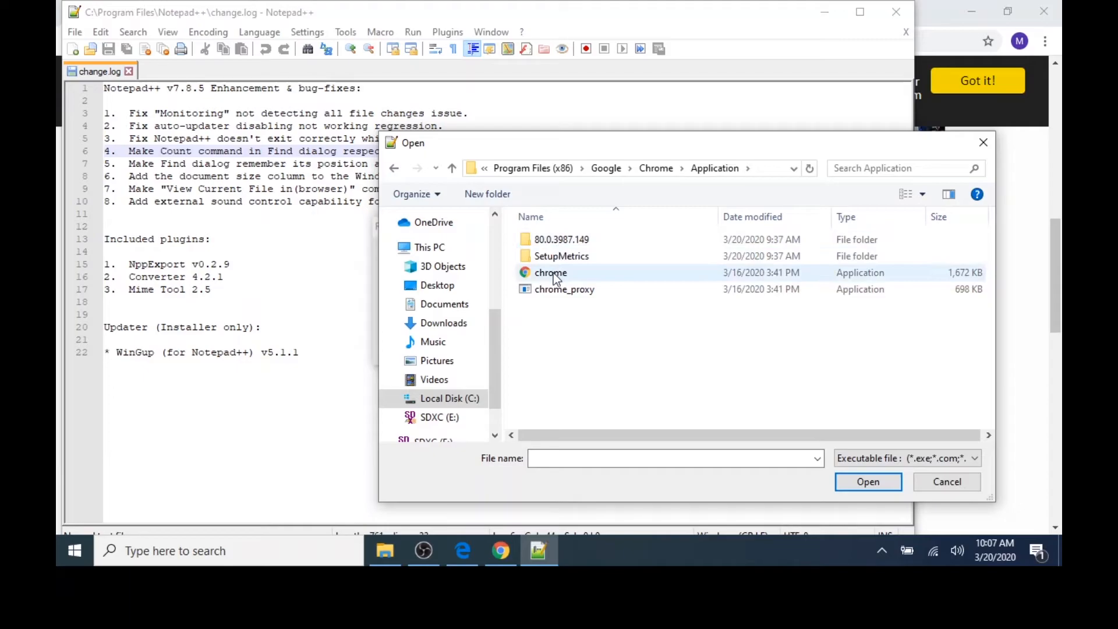
pyautogui.moveTo(551, 272)
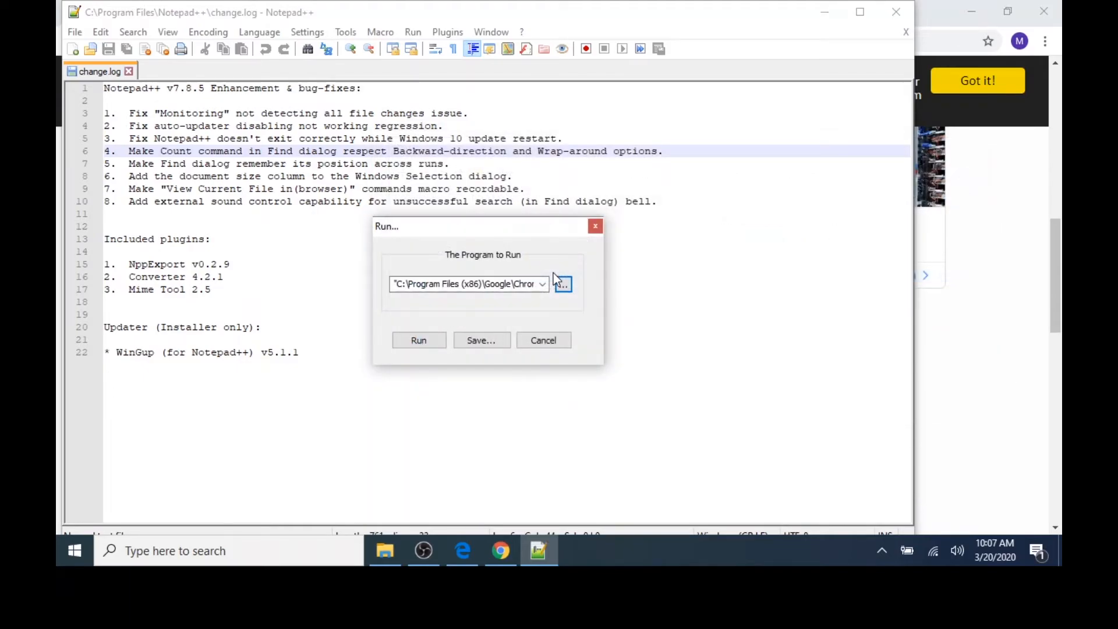
pyautogui.moveTo(545, 265)
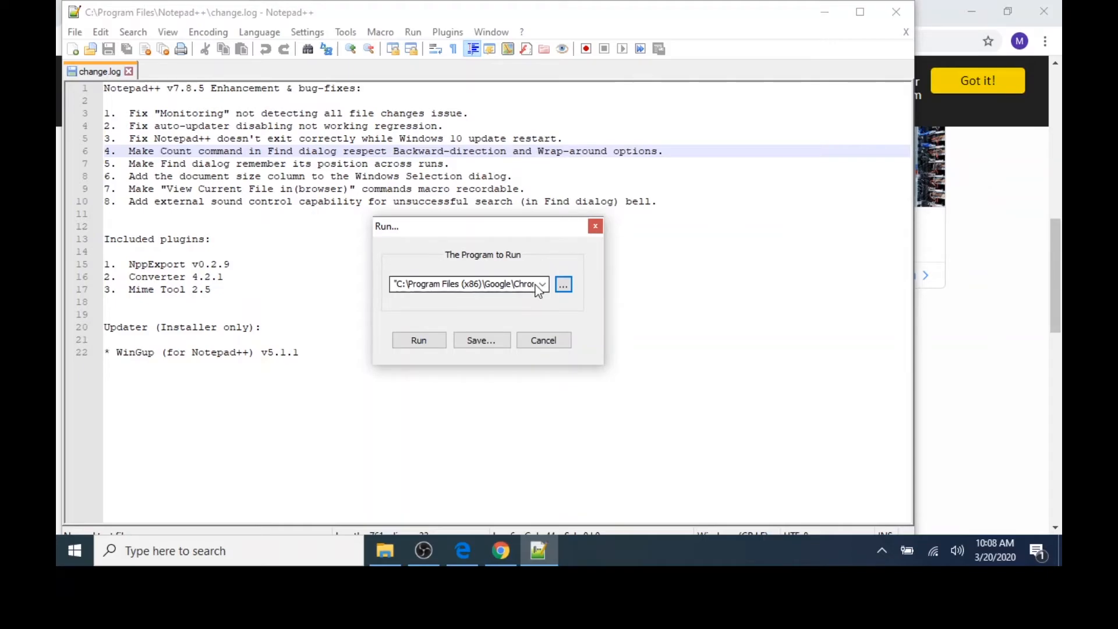
# Append "$(FULL_CURRENT_PATH)" after the chrome.exe path in the Run command.
pyautogui.click(496, 285)
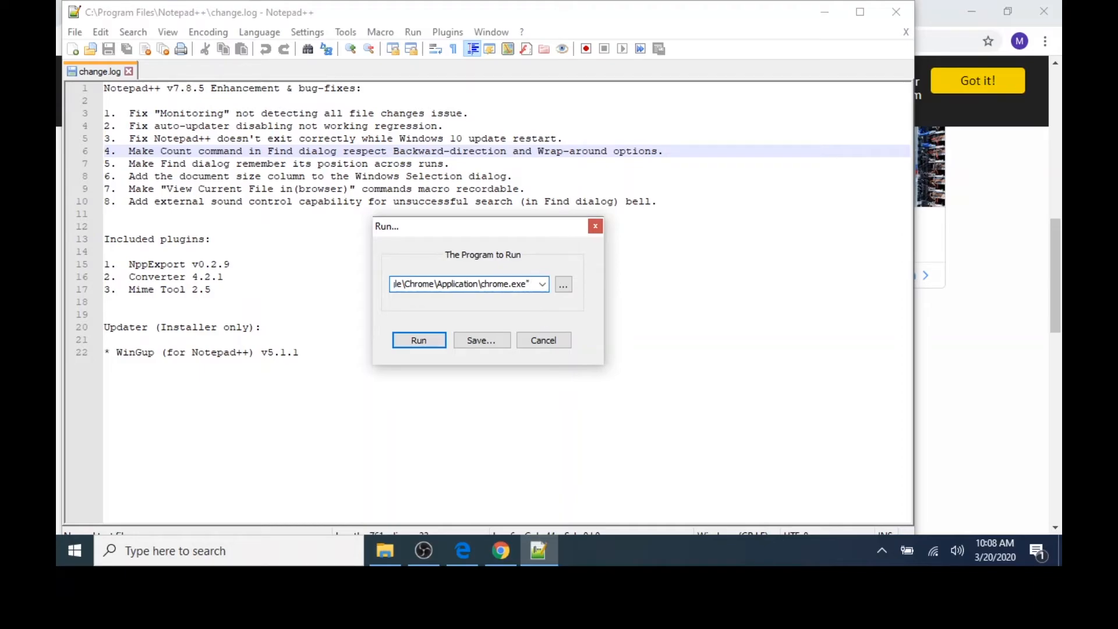
pyautogui.write('1')
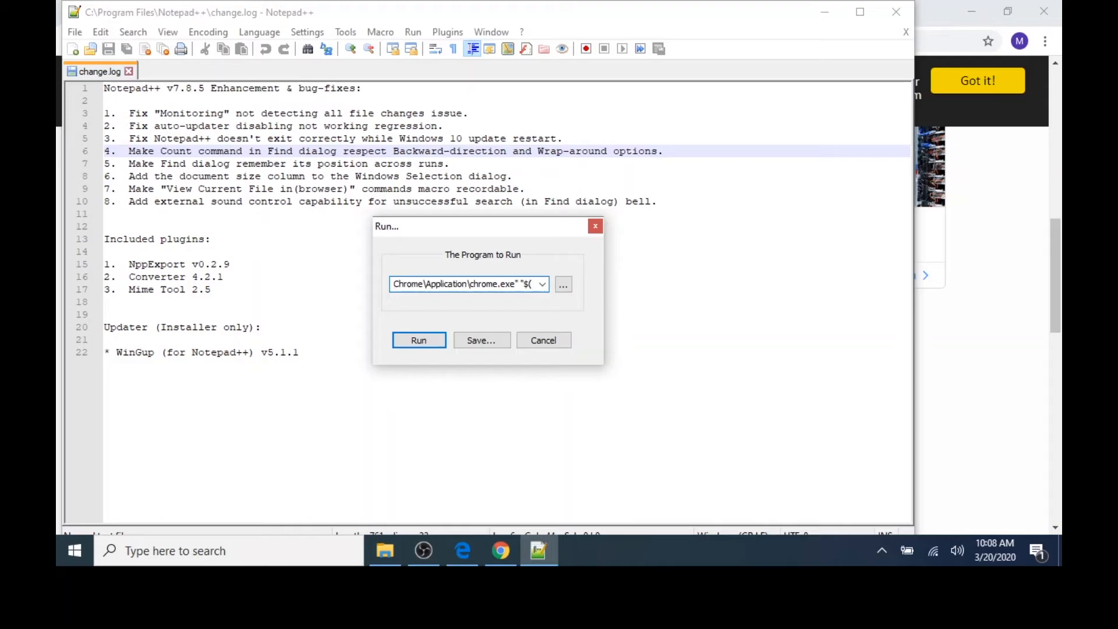
pyautogui.write('(FULL_CURRENT_PATH)"')
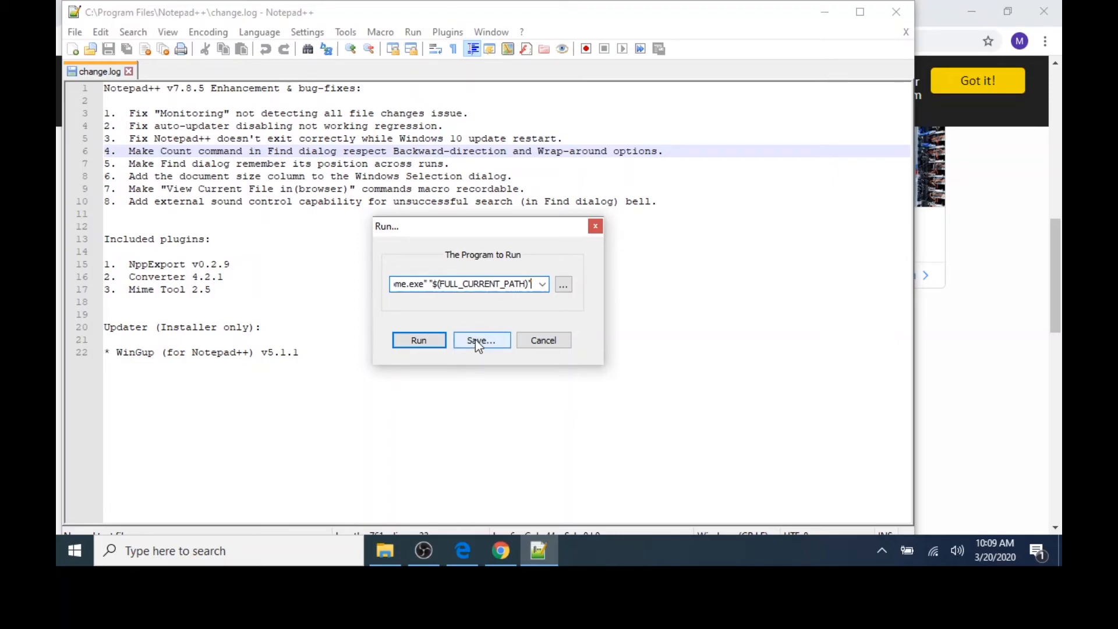
# Save the command as 'Launch in Chrome' with Ctrl, Alt and Shift modifiers and R as the key.
pyautogui.click(481, 341)
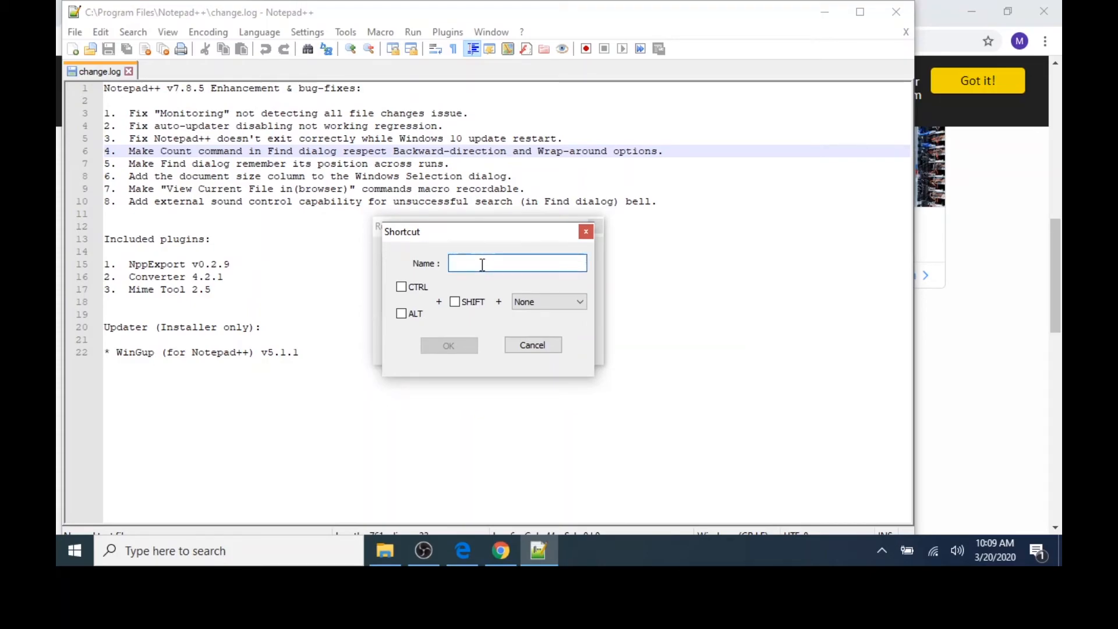
pyautogui.write('Launch in C')
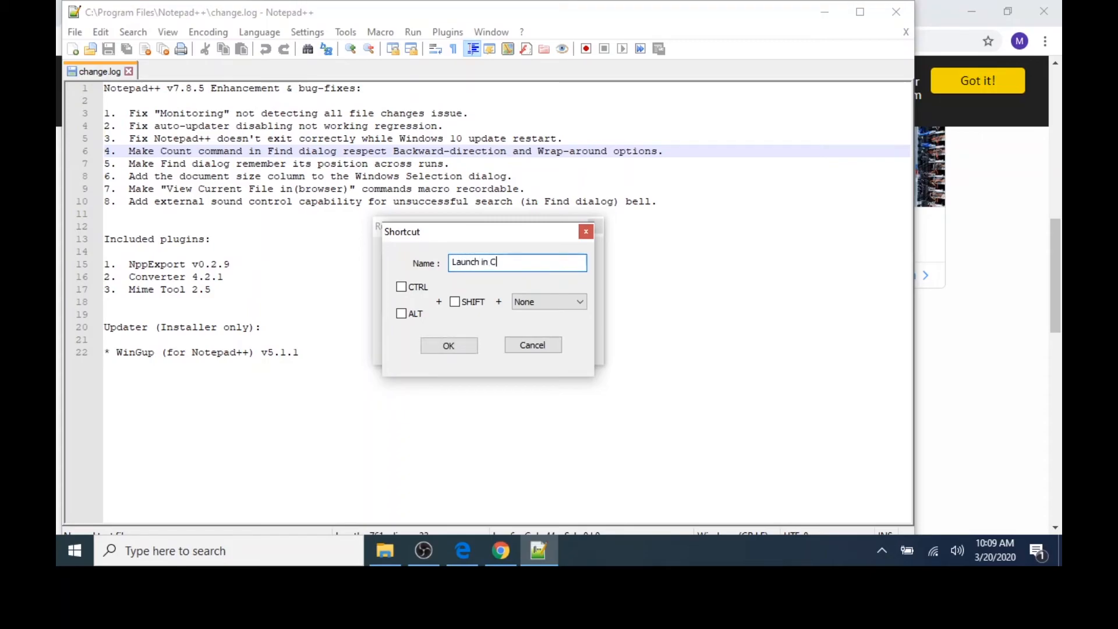
pyautogui.write('hrome')
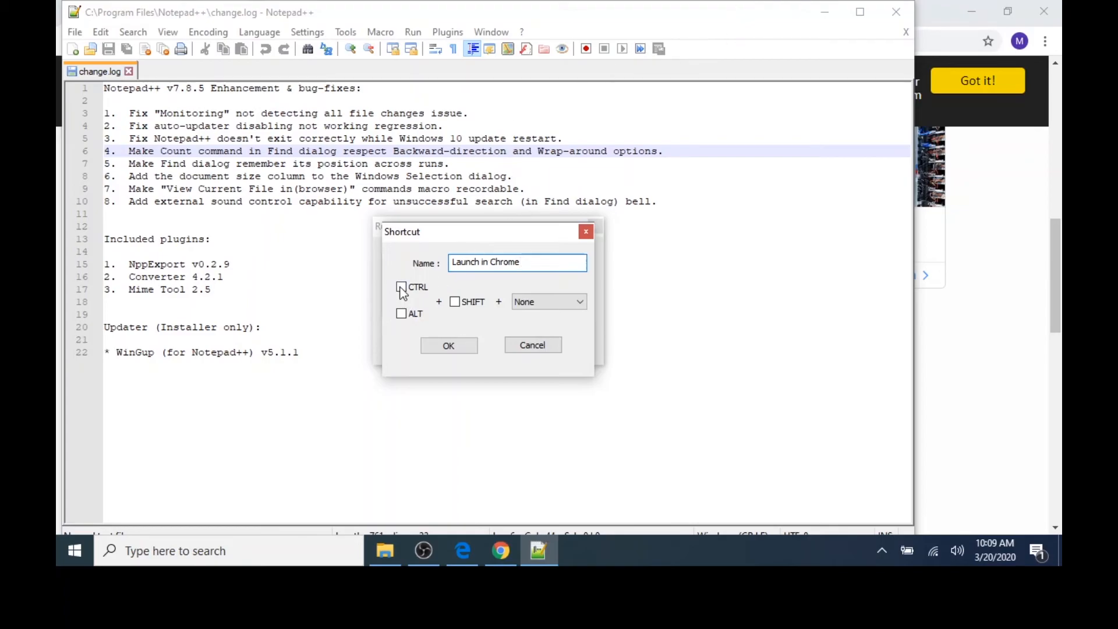
pyautogui.click(402, 286)
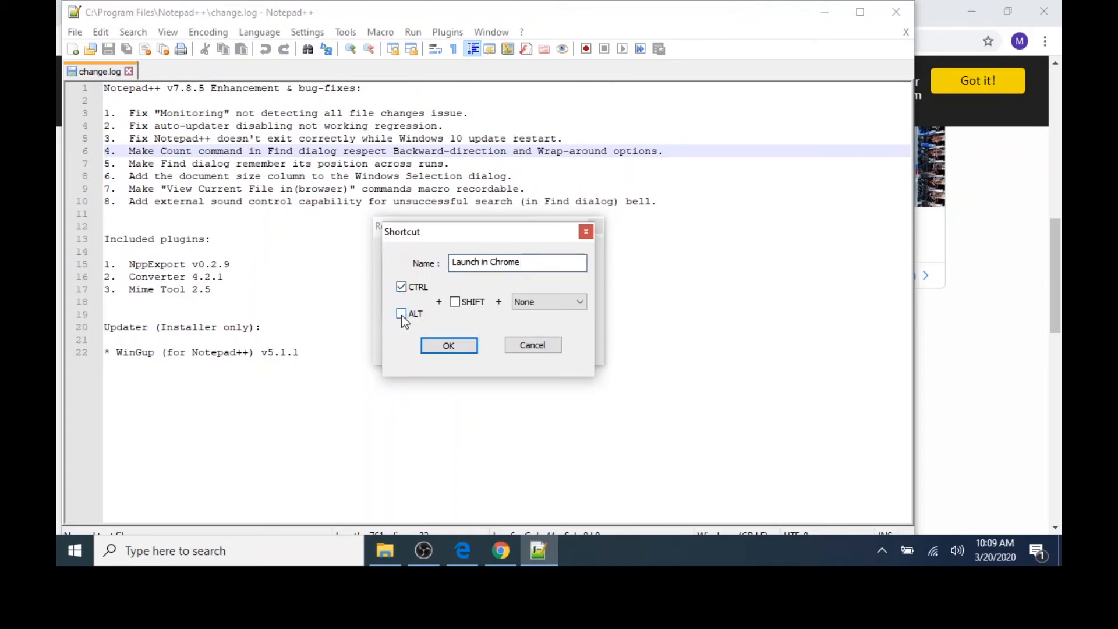
pyautogui.click(579, 300)
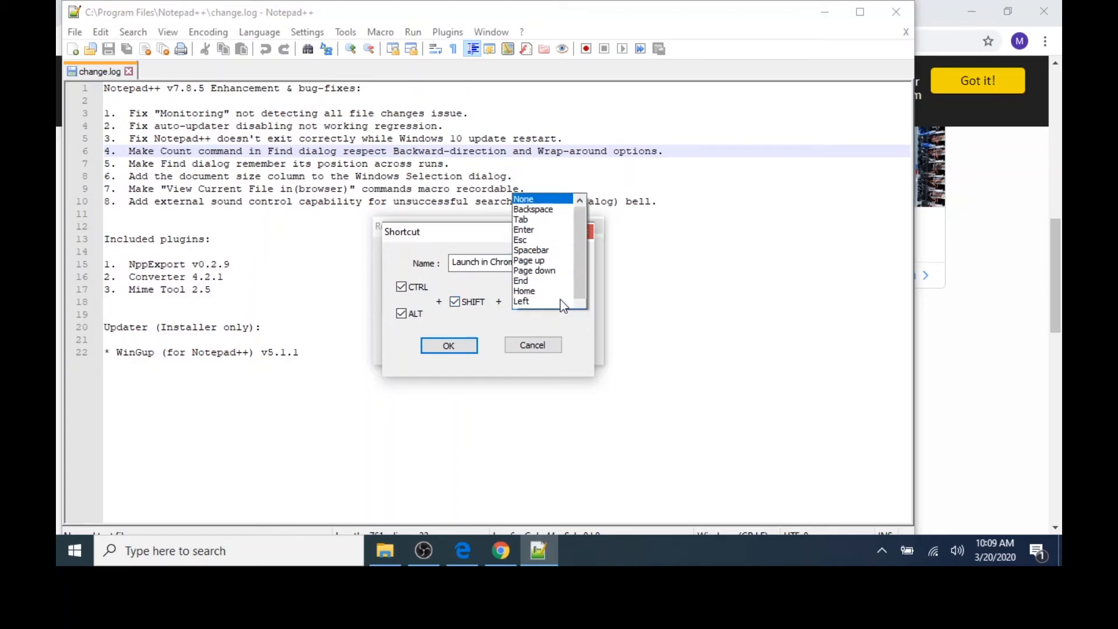
pyautogui.scroll(-3)
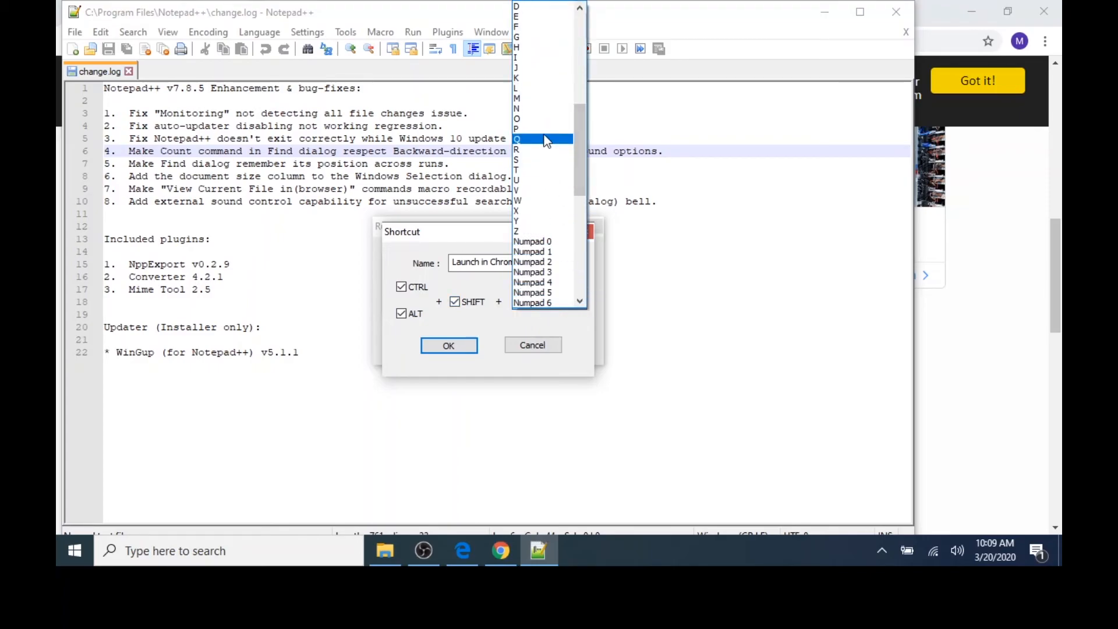
pyautogui.click(516, 150)
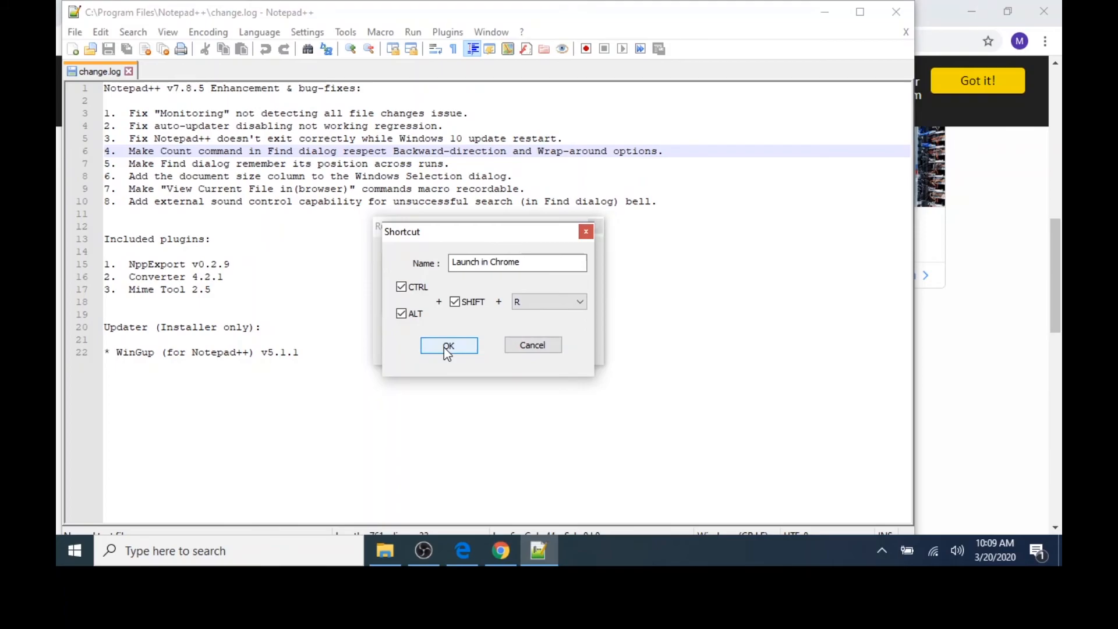
pyautogui.click(449, 345)
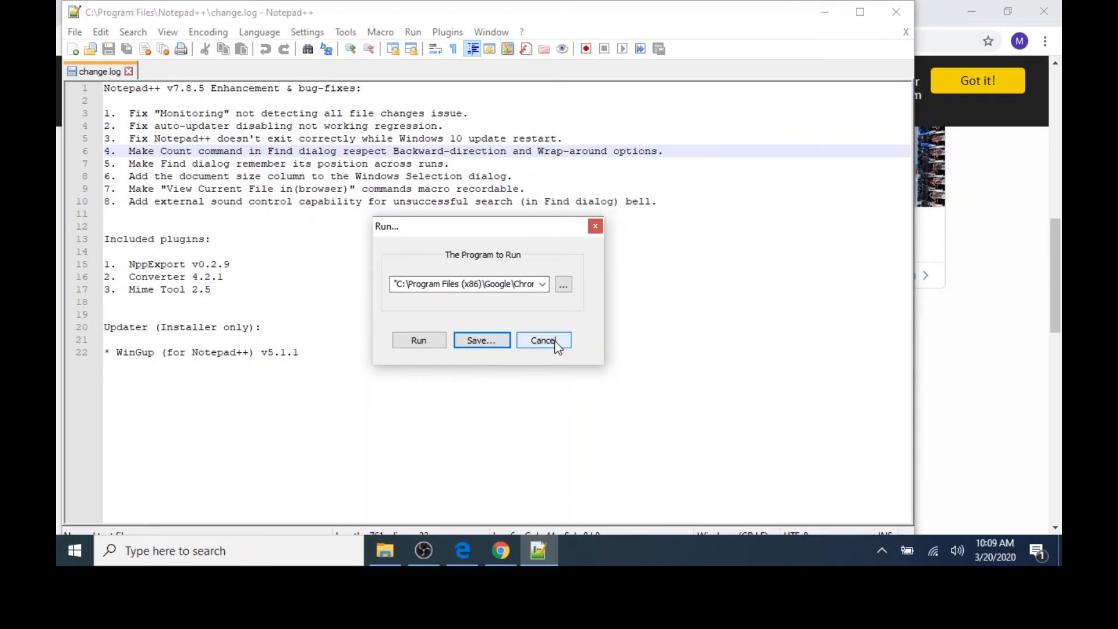
# Cancel the Run dialog and confirm Launch in Chrome appears in the Run menu.
pyautogui.click(543, 340)
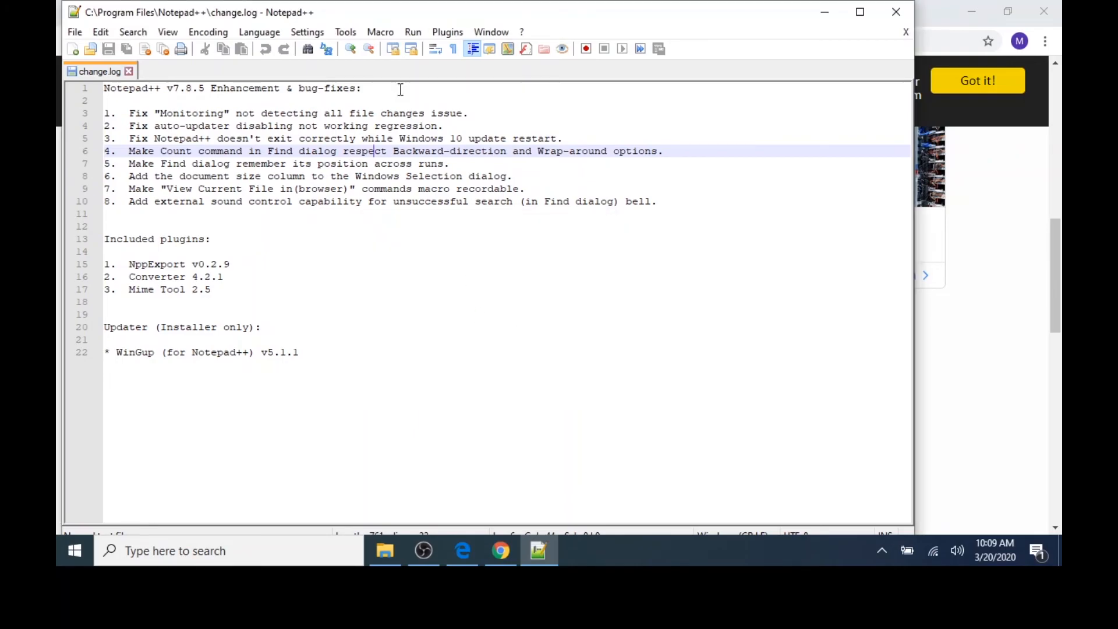
pyautogui.click(412, 32)
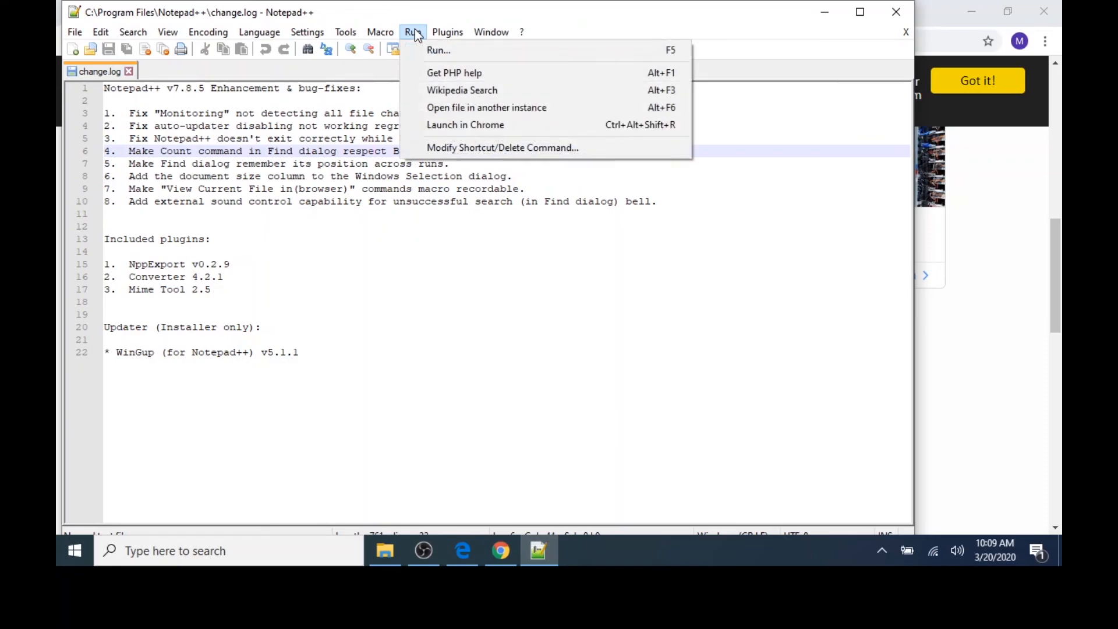
pyautogui.moveTo(465, 124)
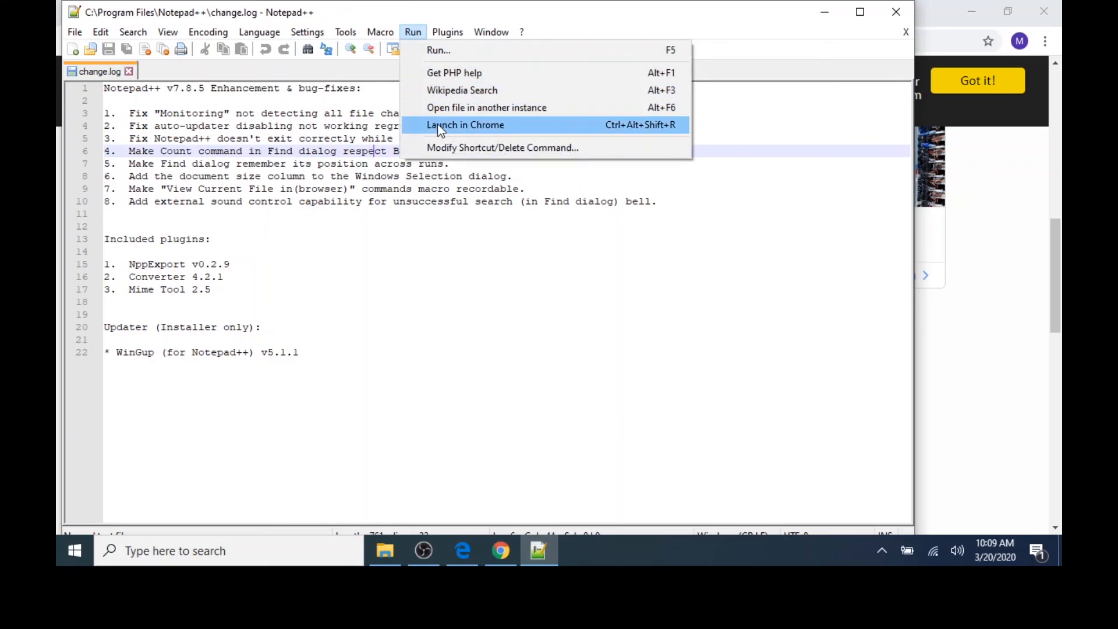
pyautogui.moveTo(314, 261)
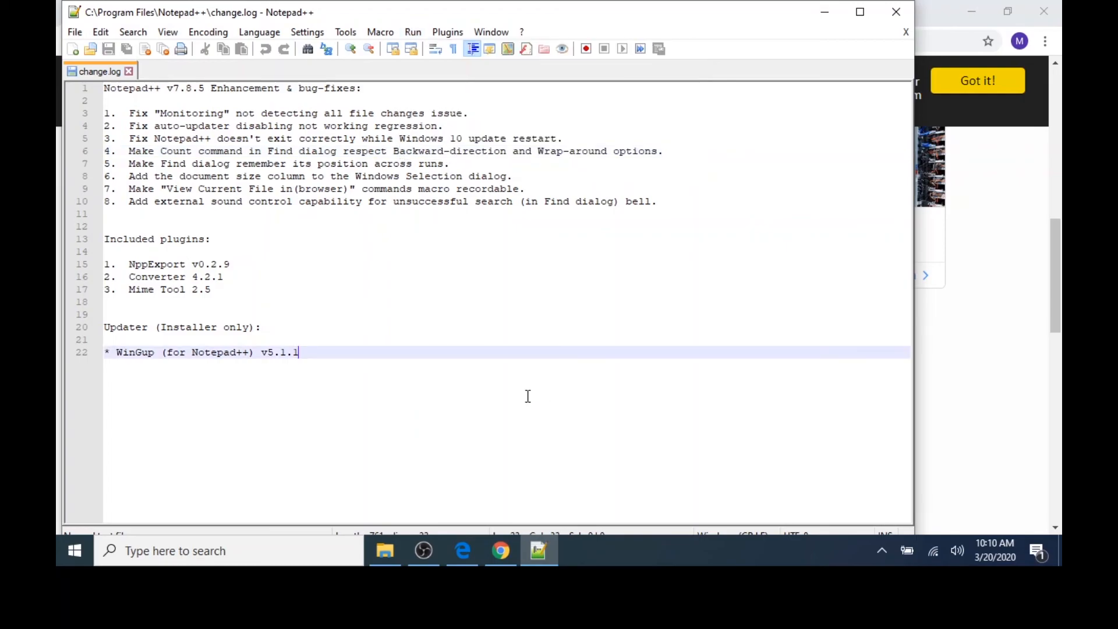
pyautogui.moveTo(91, 49)
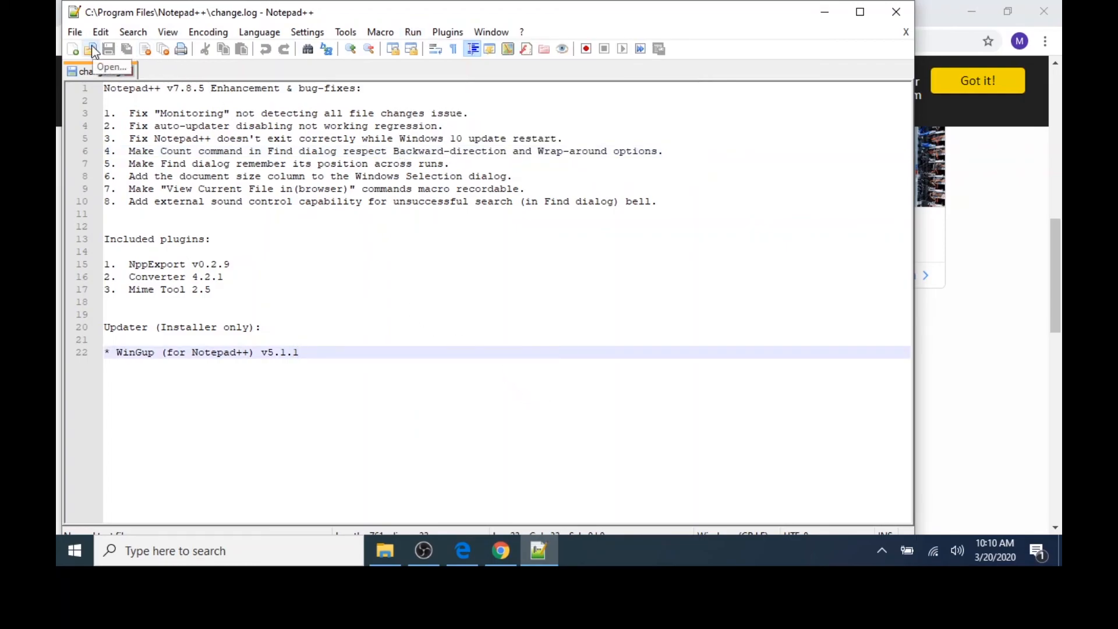
# Open index.html from the Documents folder in a new Notepad++ tab.
pyautogui.click(91, 49)
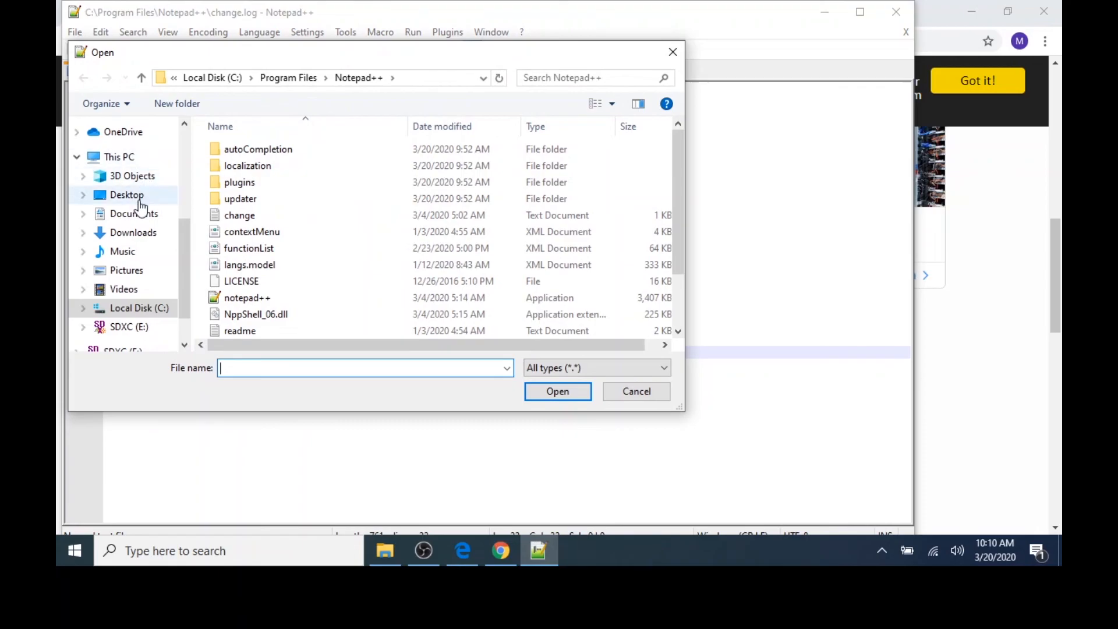
pyautogui.click(134, 213)
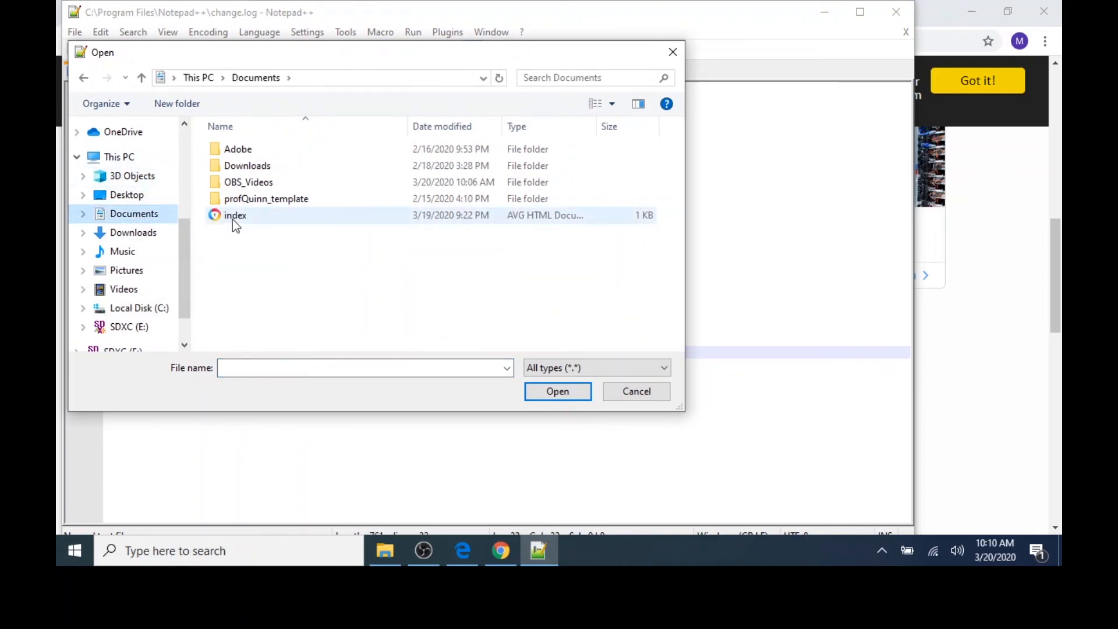
pyautogui.doubleClick(234, 214)
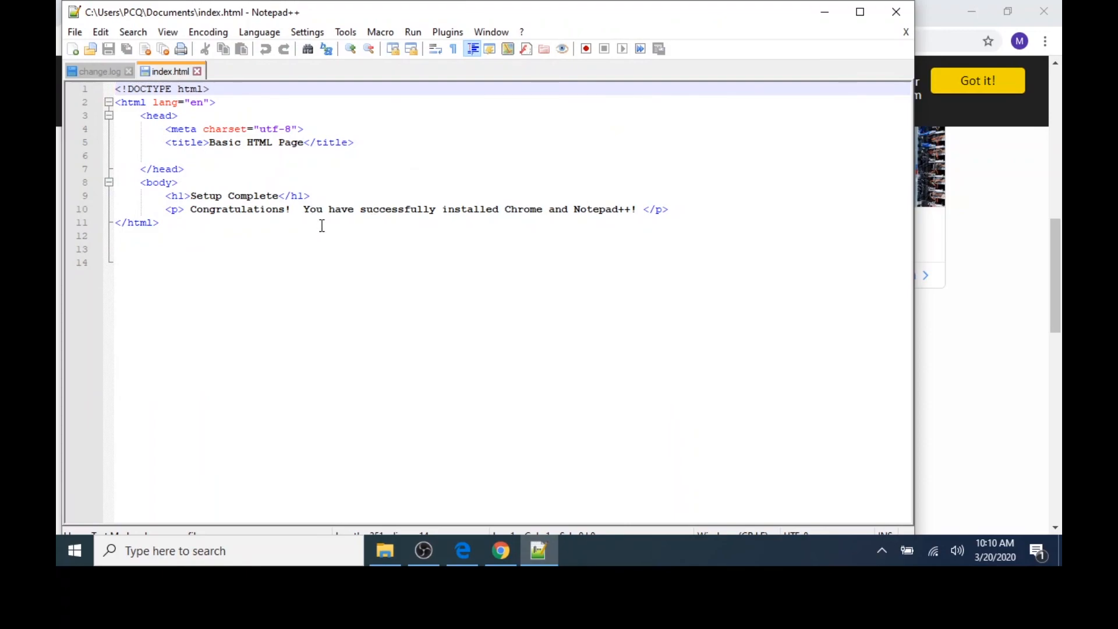
pyautogui.click(412, 32)
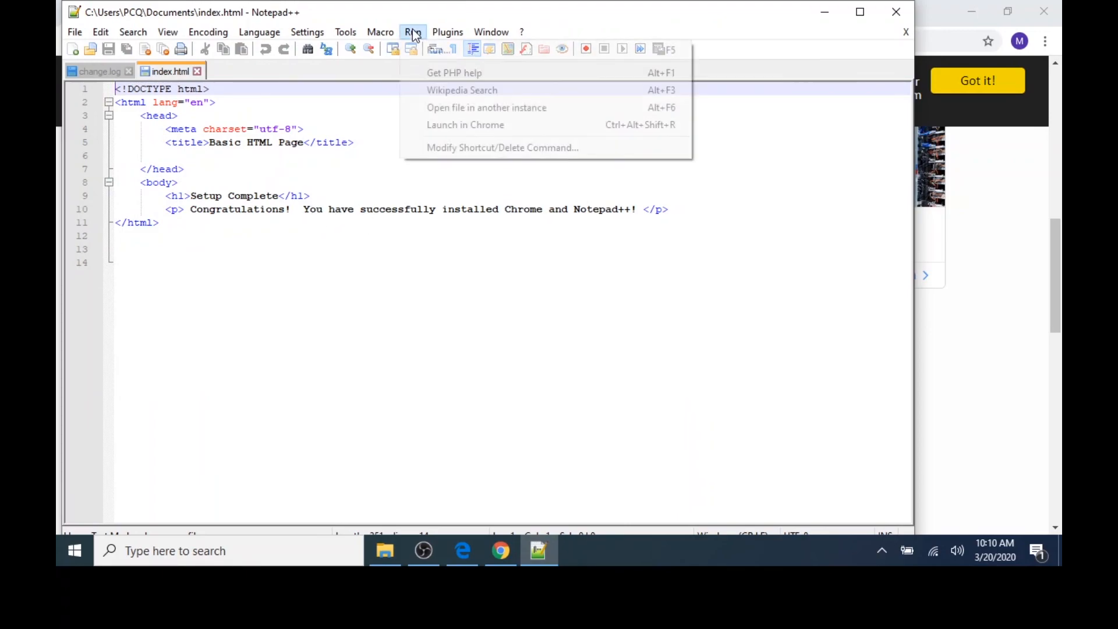
pyautogui.moveTo(464, 125)
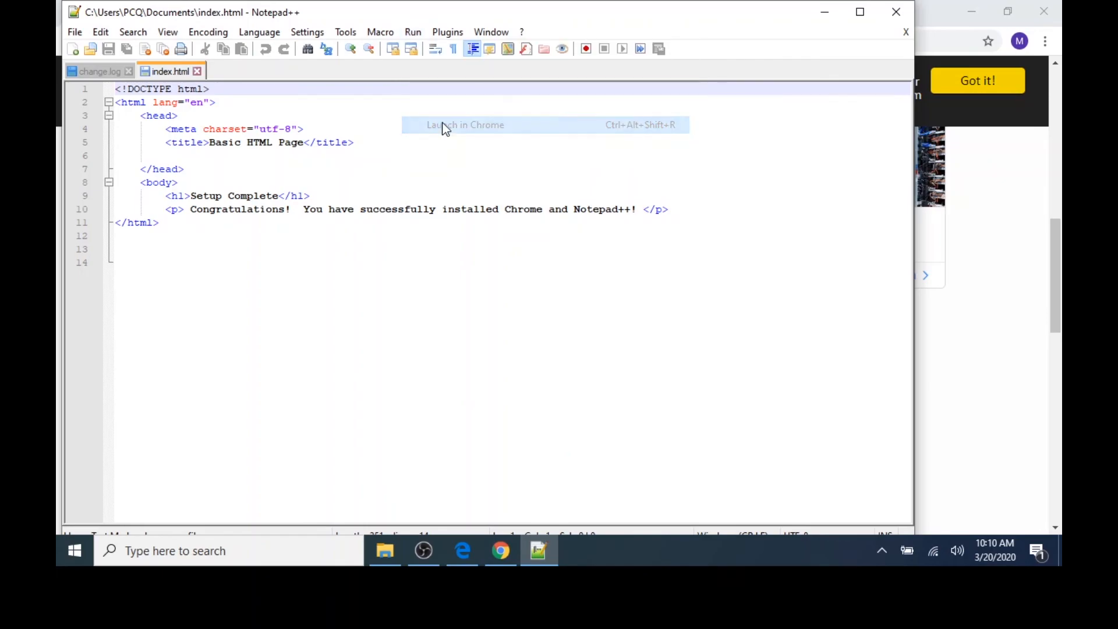
# Run Launch in Chrome so index.html opens in Google Chrome.
pyautogui.click(465, 125)
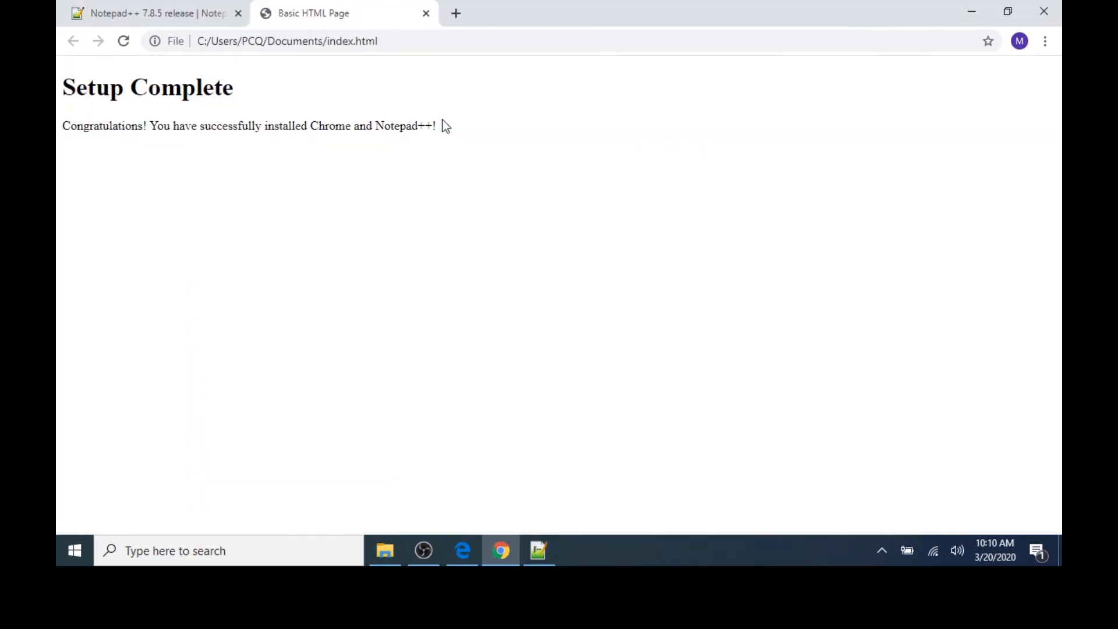
pyautogui.moveTo(439, 125)
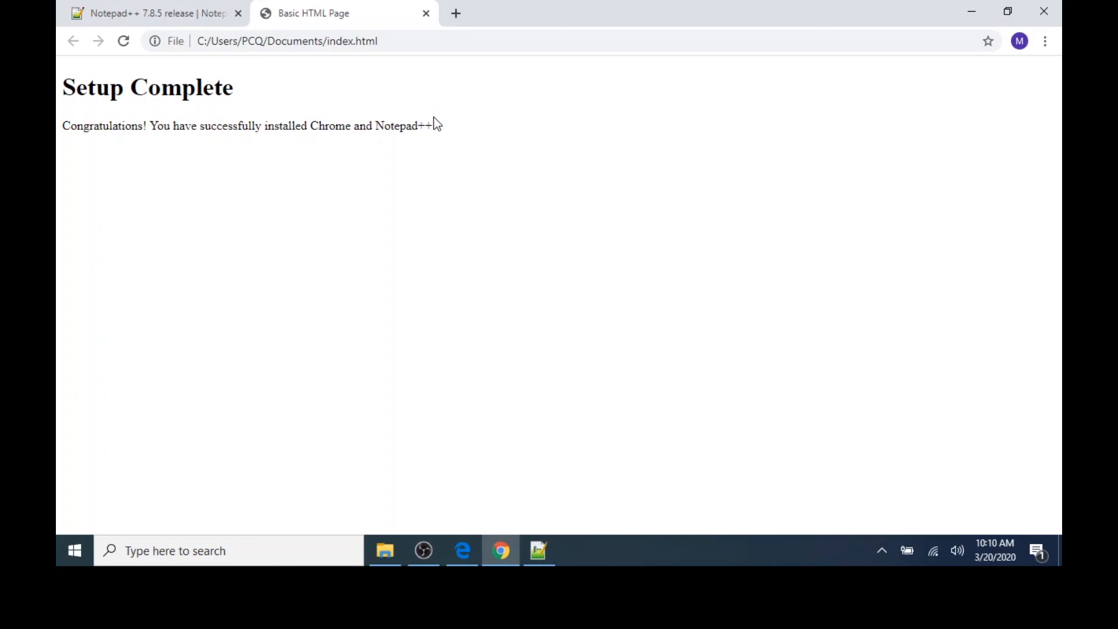
pyautogui.moveTo(470, 141)
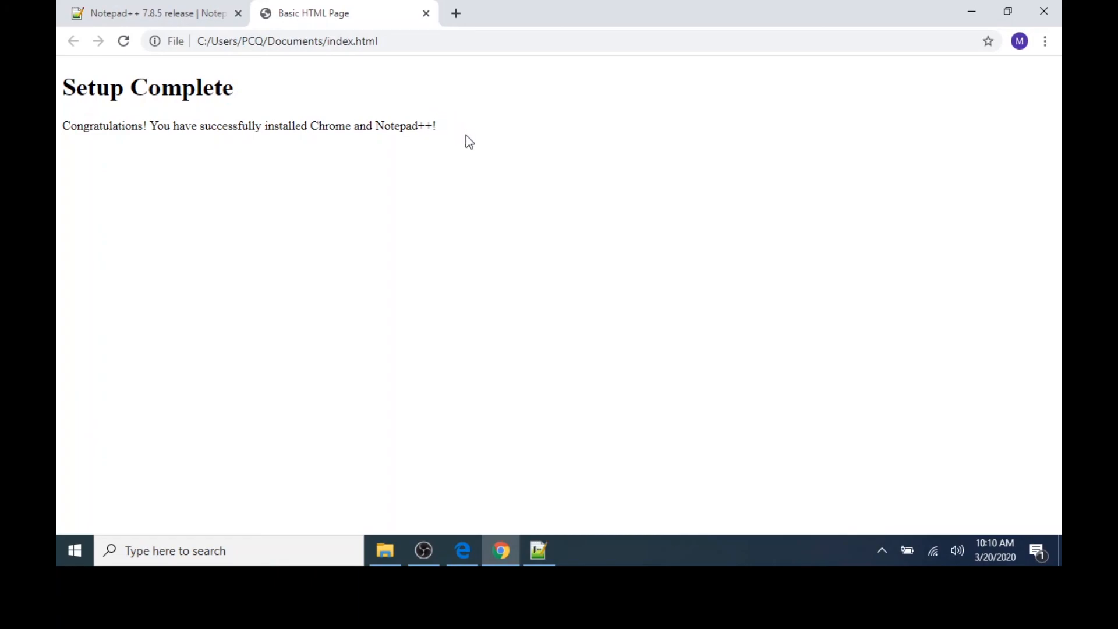